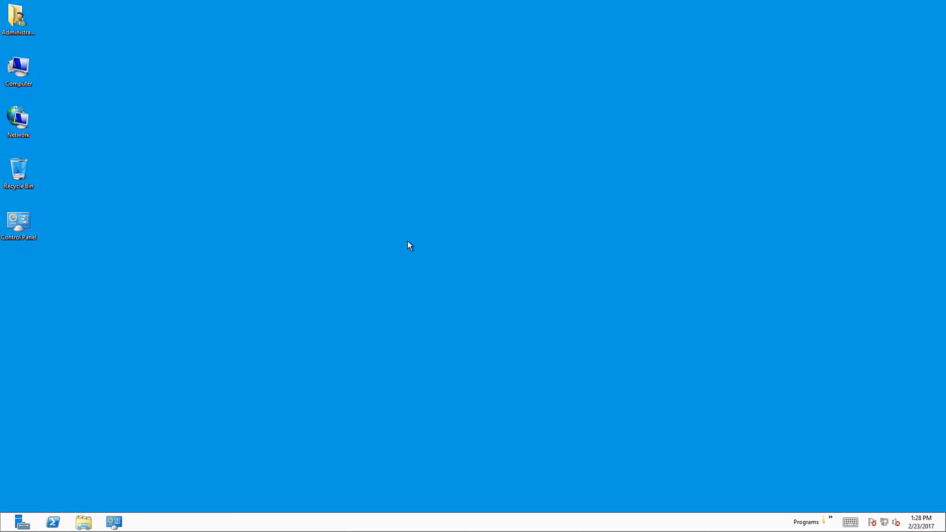
Select the Computer item on the desktop
click(19, 69)
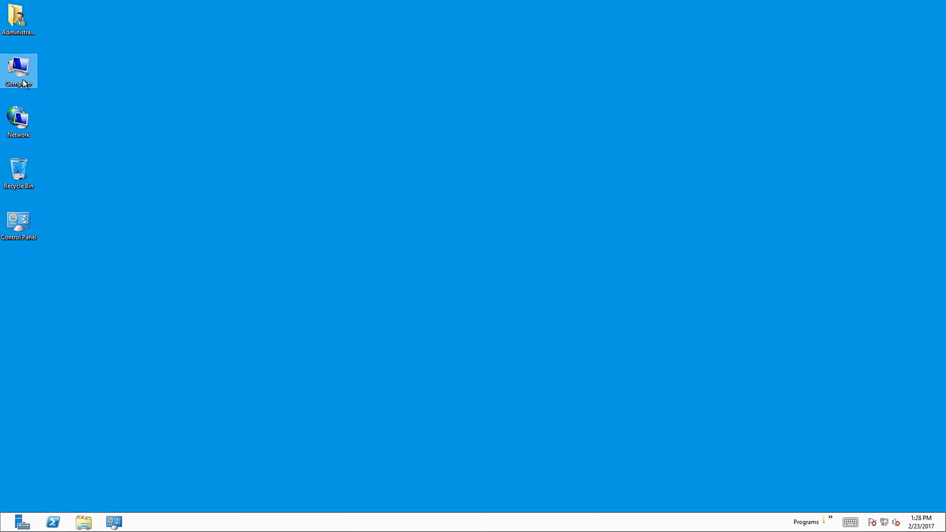
mouse_move(66, 438)
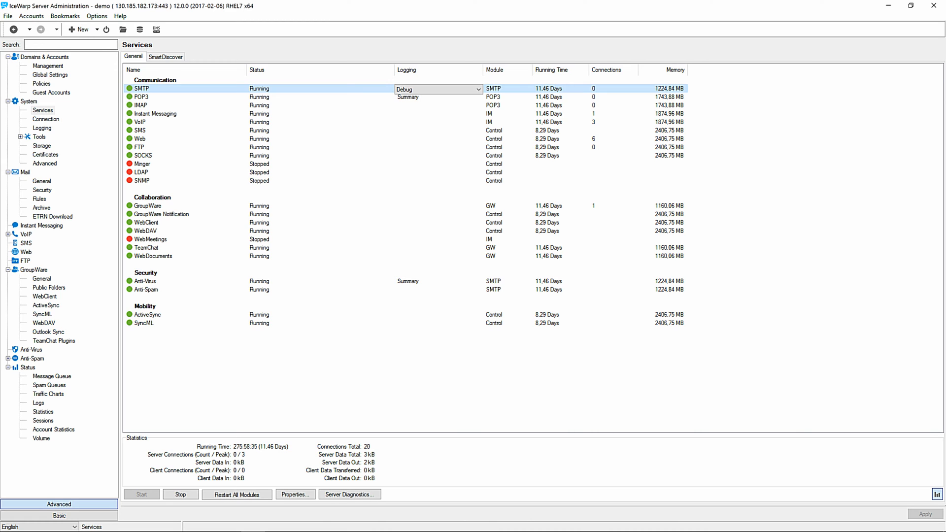
Leave the IceWarp admin console and bring up Server Manager's Dashboard for the local server
click(21, 522)
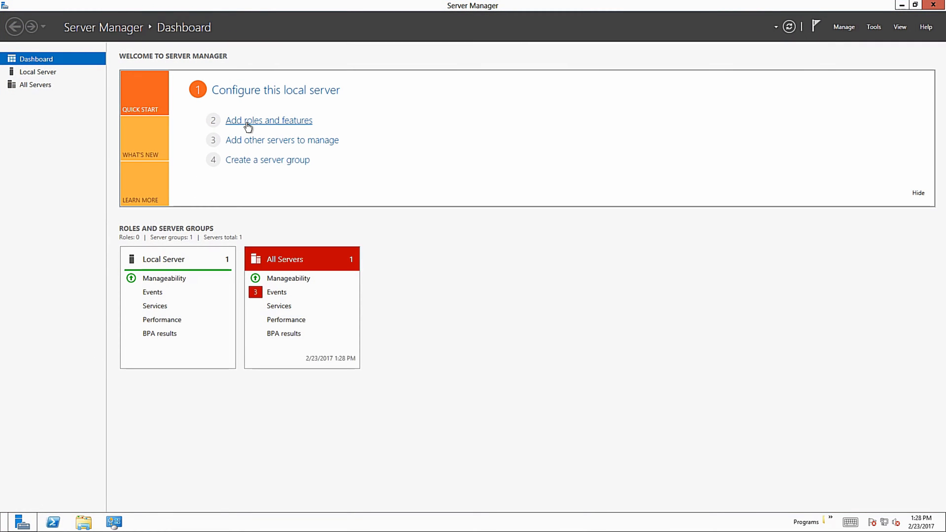
Run the Add Roles and Features Wizard through to the Server Roles list and review the roles
click(269, 120)
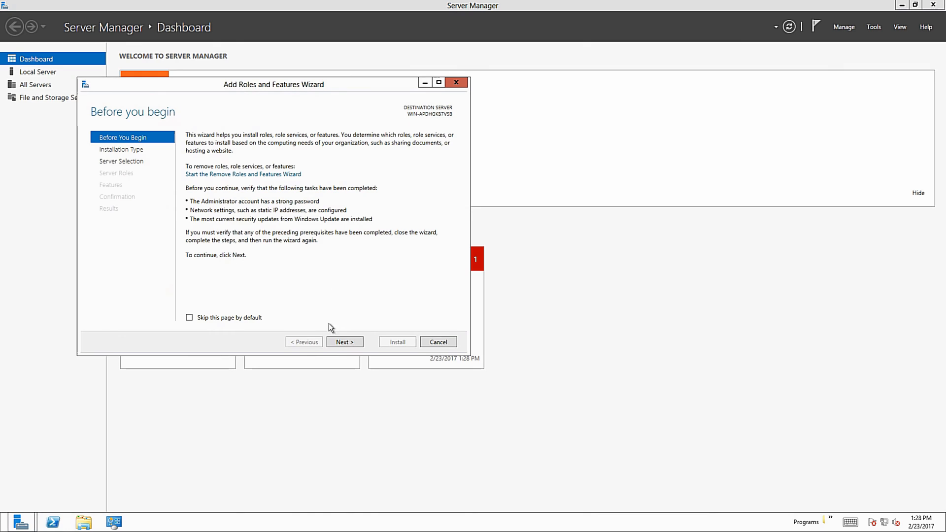
click(344, 342)
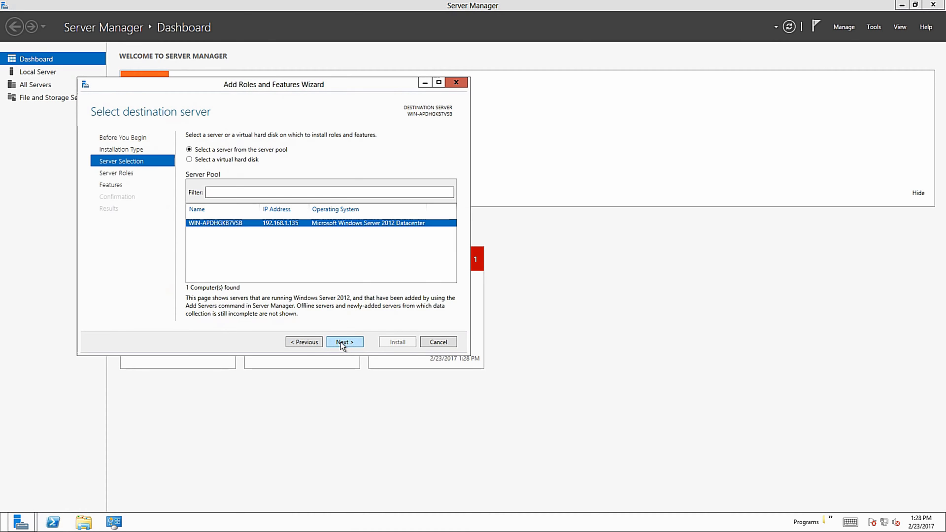
click(343, 342)
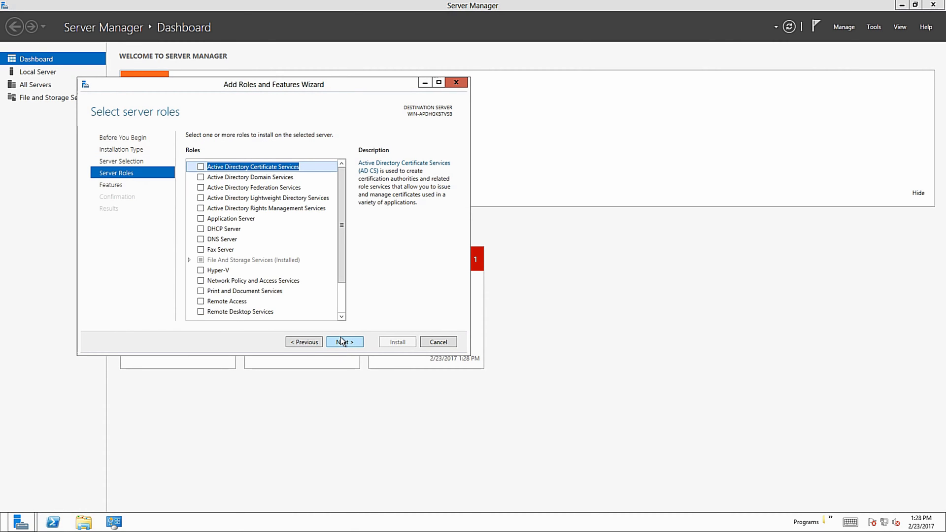
scroll(down, 3)
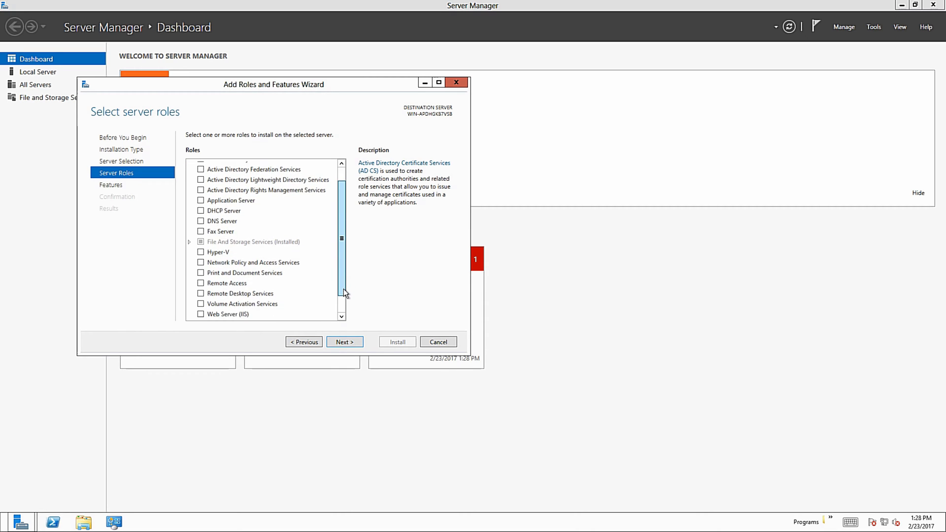
scroll(down, 3)
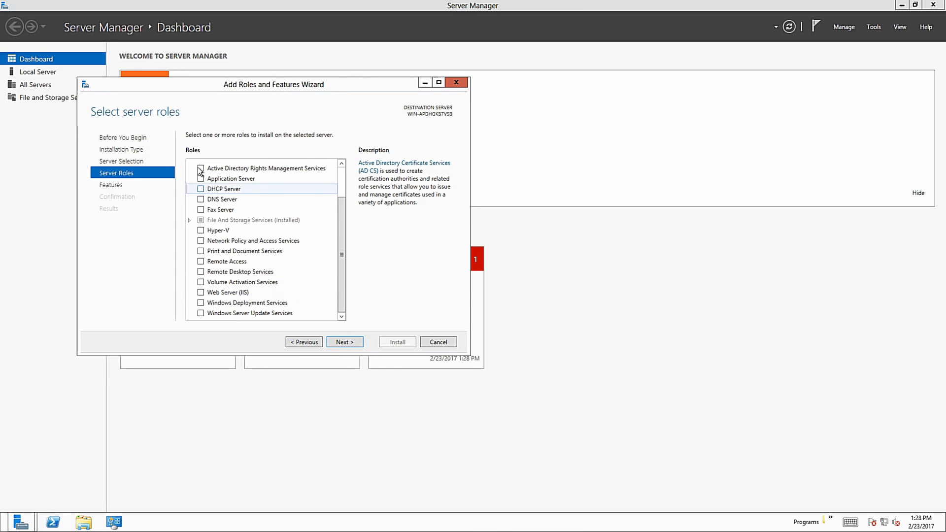
mouse_move(229, 179)
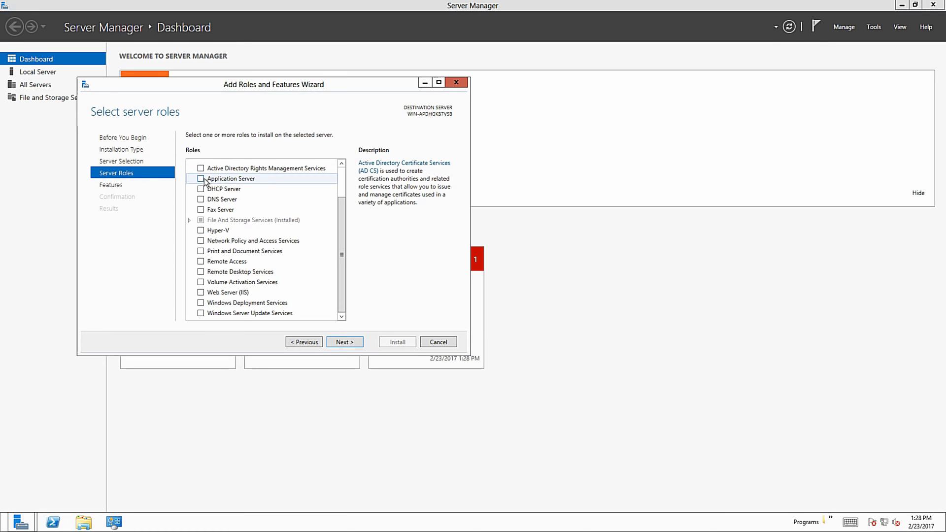
mouse_move(284, 341)
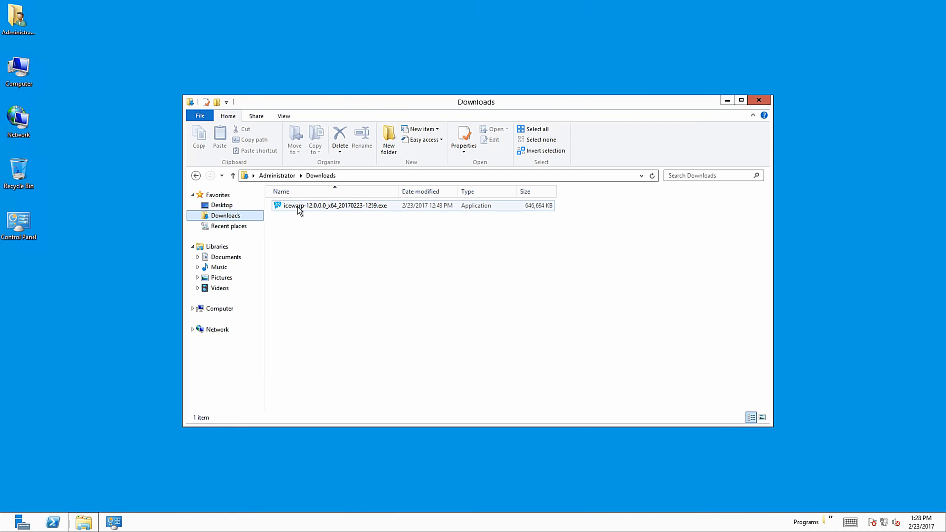
Launch the icewarp-12 installer from Downloads with administrator rights
right_click(335, 206)
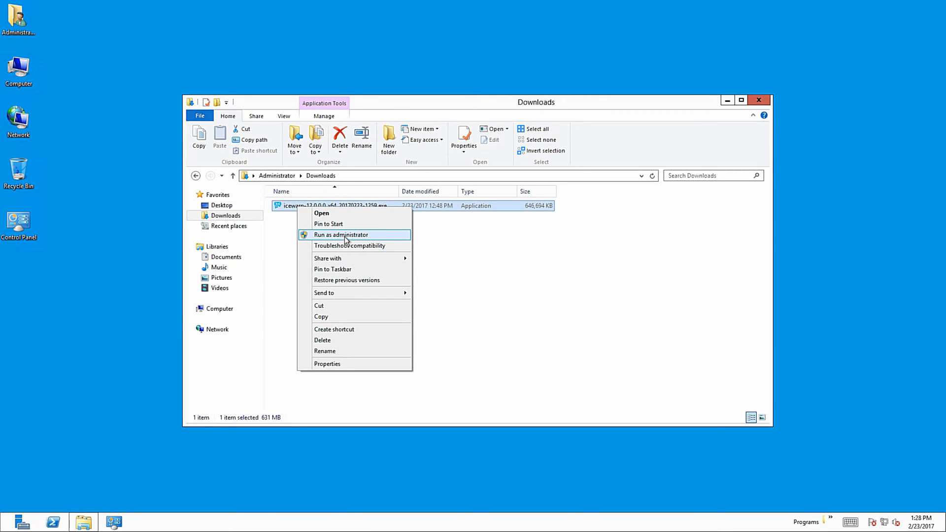
click(341, 234)
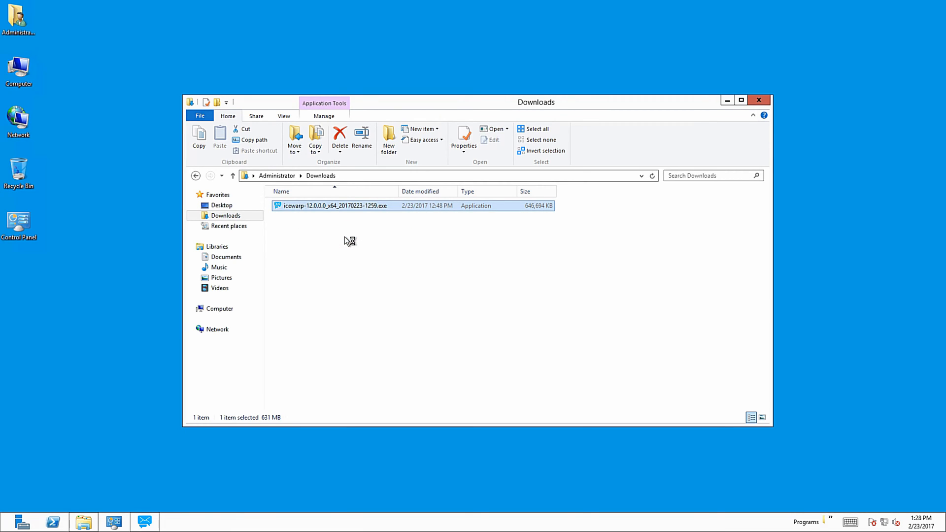
mouse_move(728, 101)
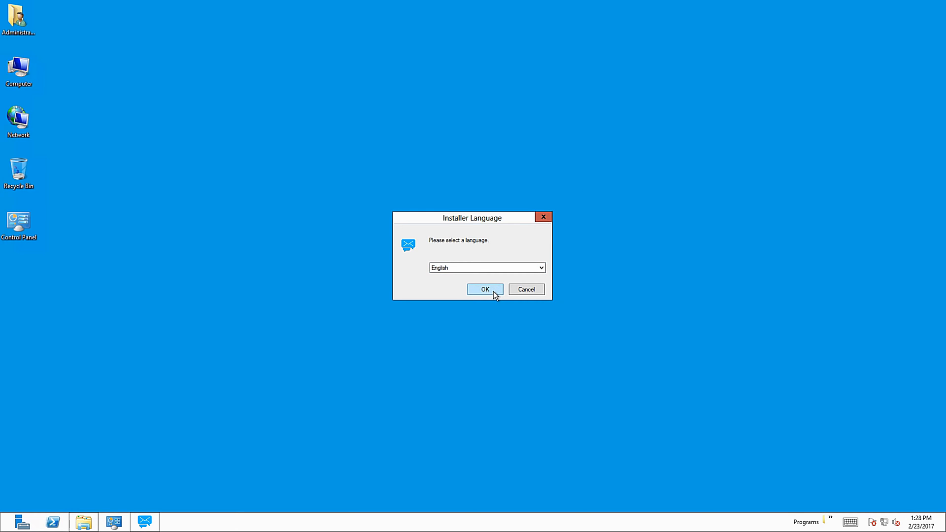
Accept English as the installer language and let the prerequisites install
click(485, 290)
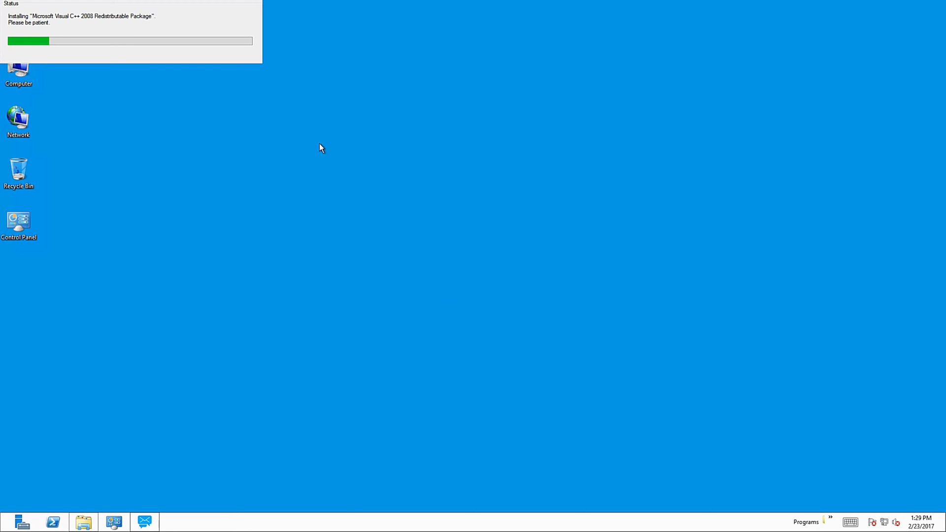
mouse_move(156, 38)
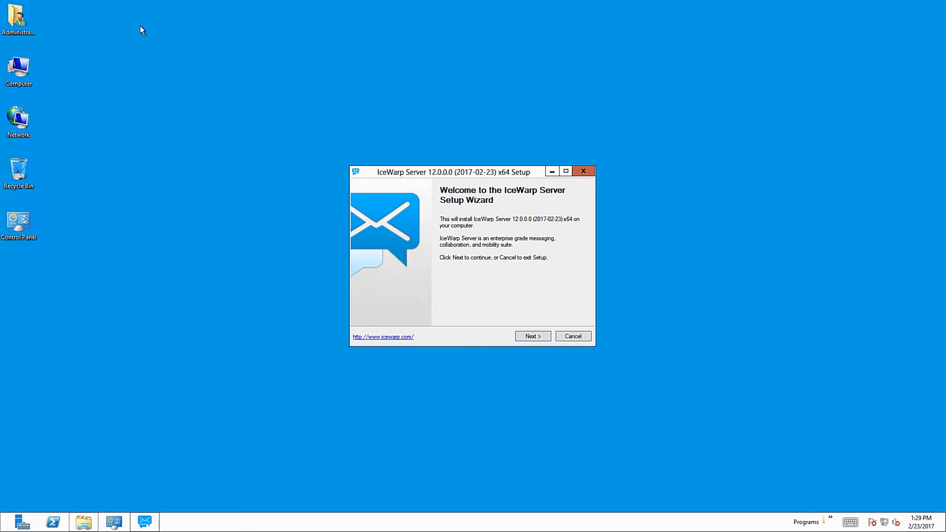
mouse_move(496, 247)
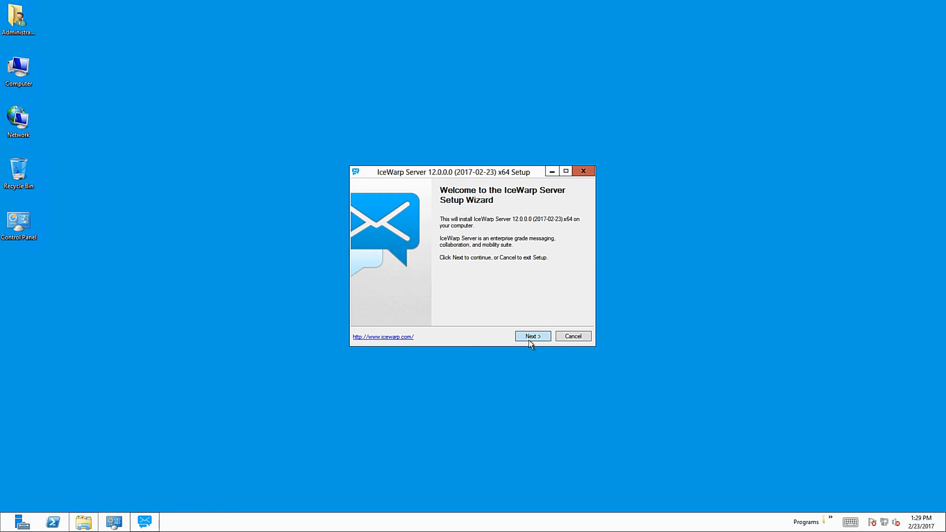
Accept the license agreement and fill in the user details for John Doe
click(531, 336)
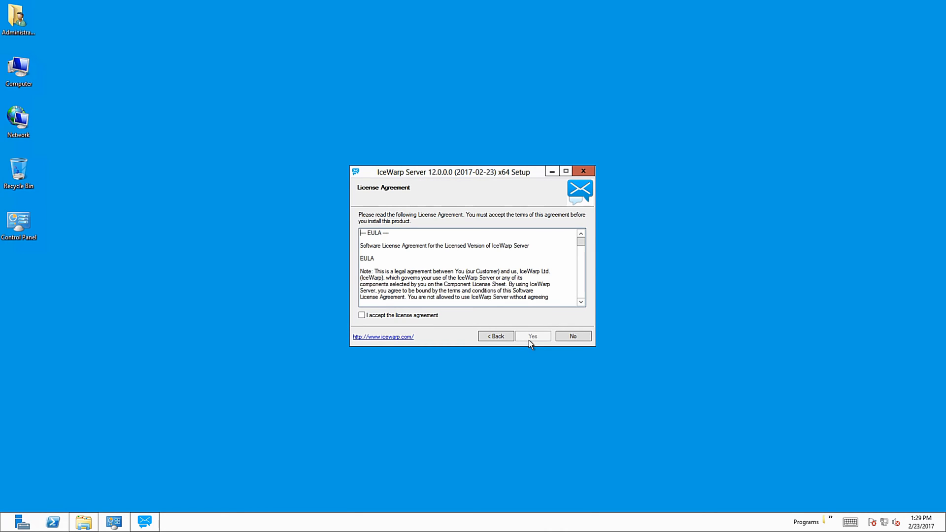
mouse_move(432, 319)
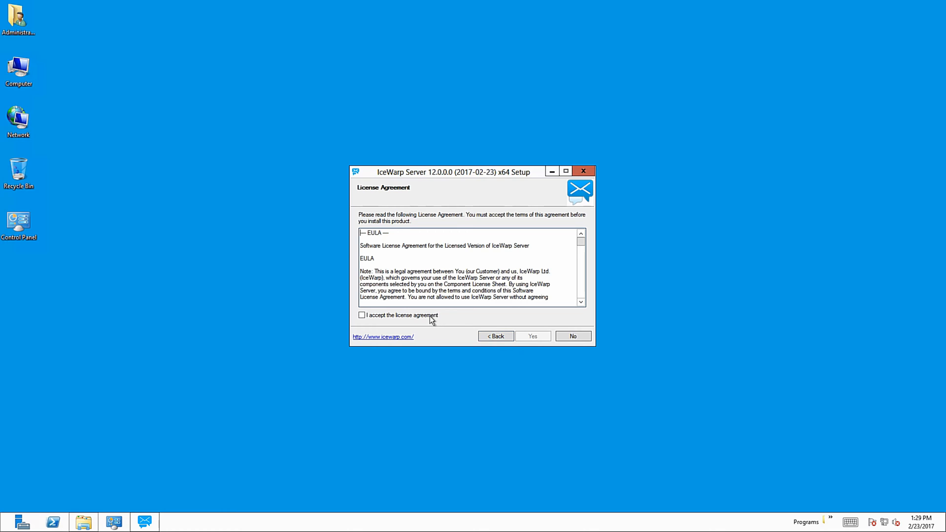
click(361, 316)
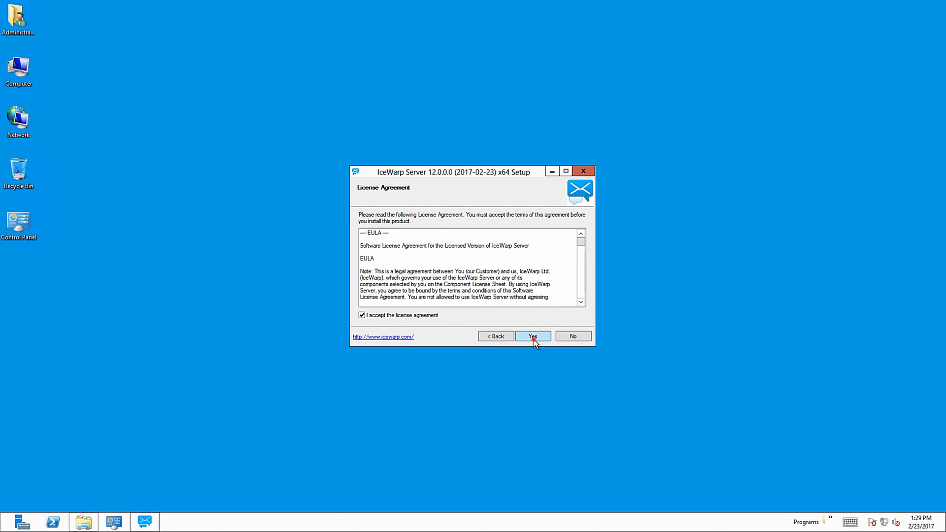
click(533, 336)
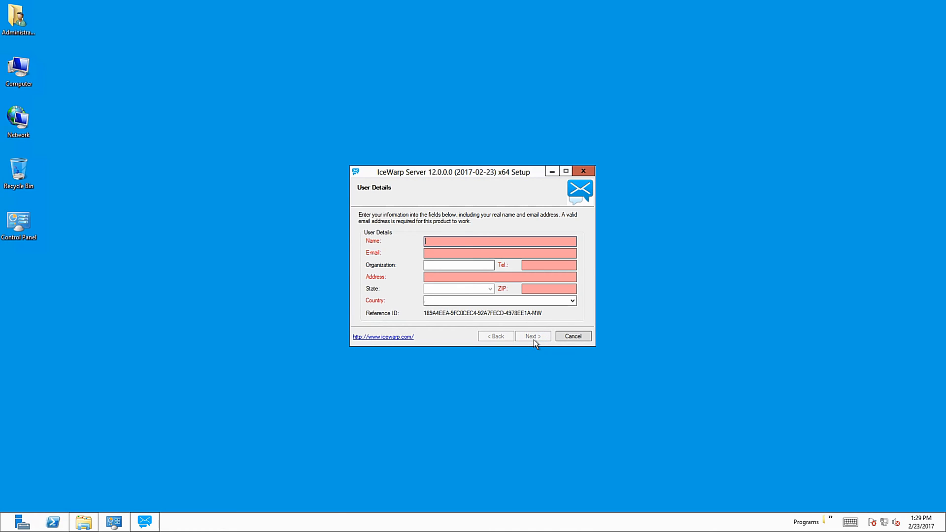
text(John)
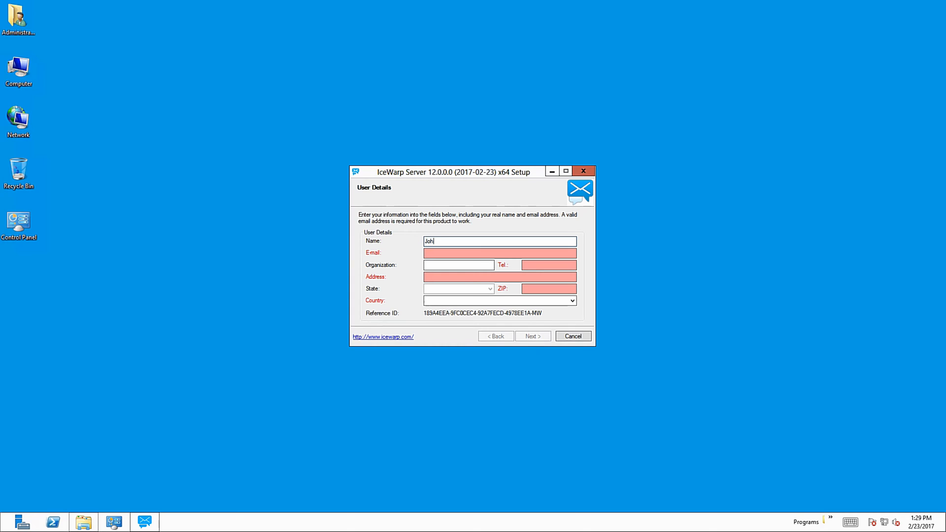
text(n Doe)
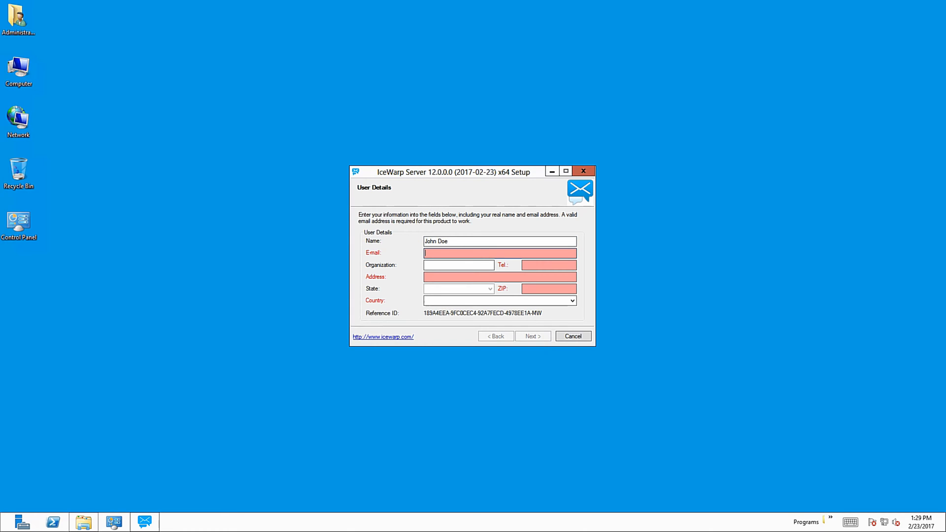
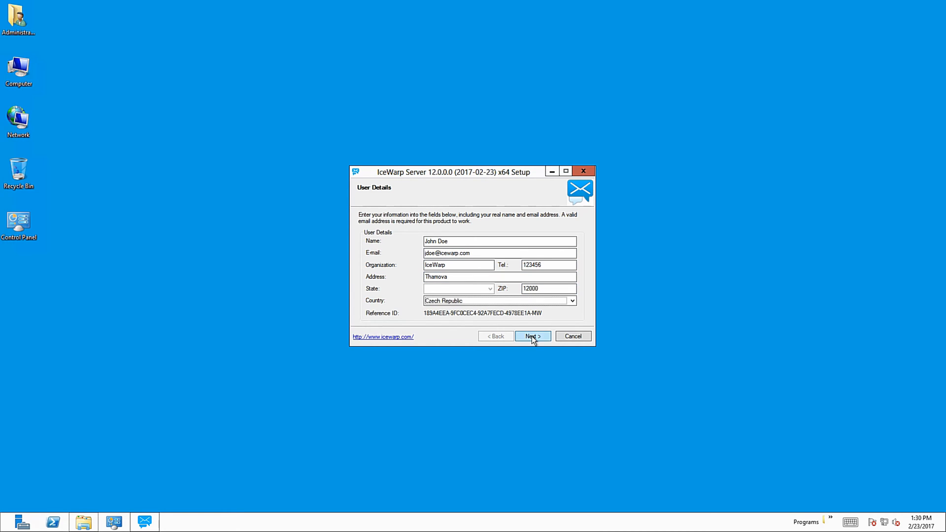
Submit the user details, dismiss the order-ID activation window, and activate a free trial license
click(532, 336)
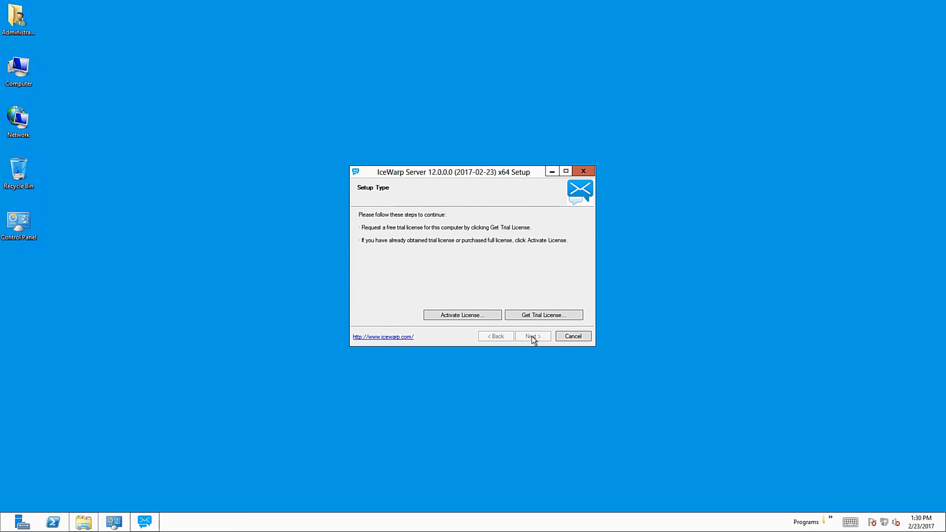
mouse_move(461, 315)
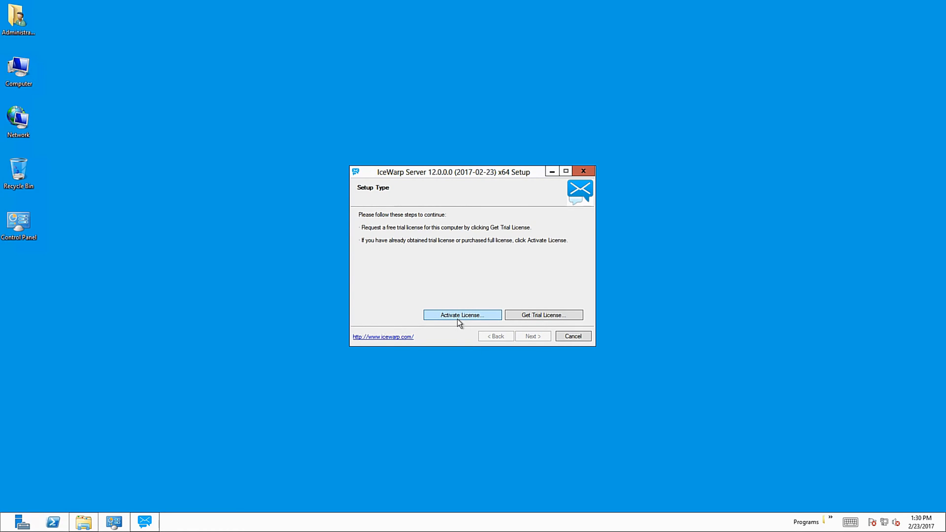
click(461, 316)
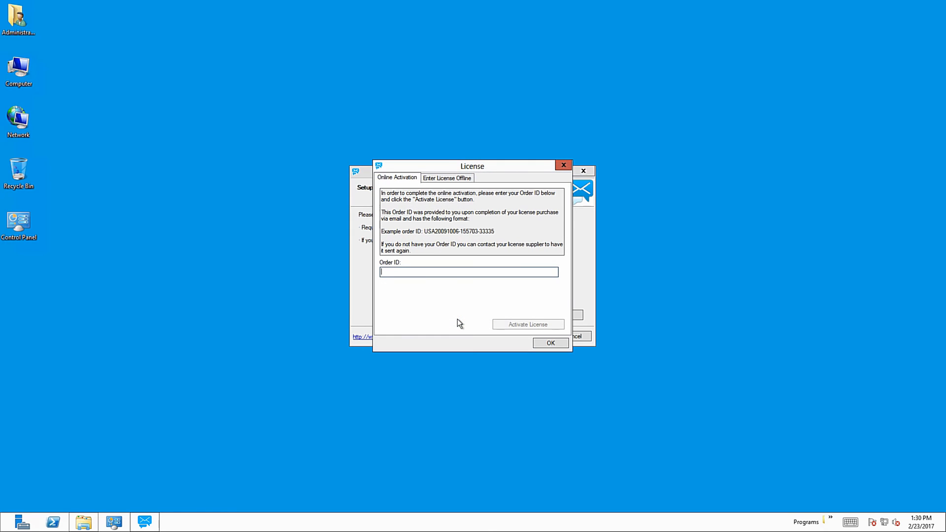
mouse_move(469, 275)
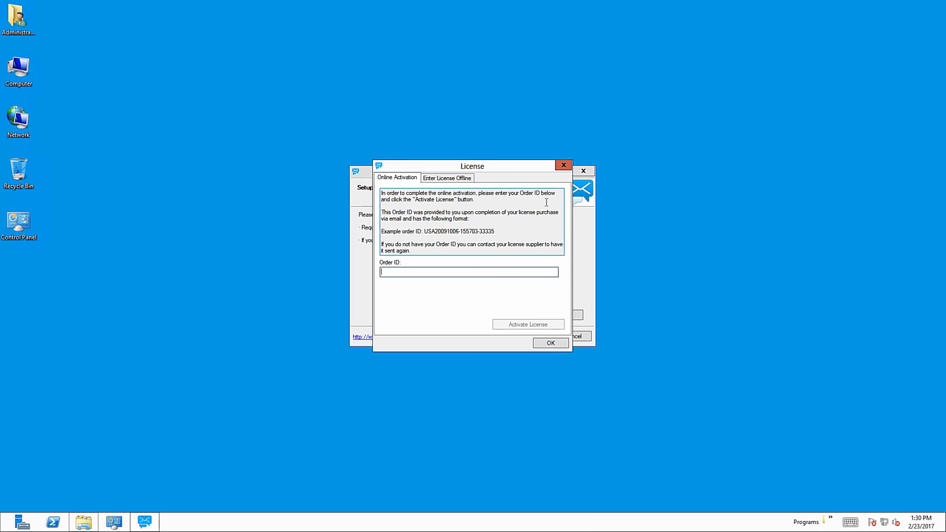
click(563, 165)
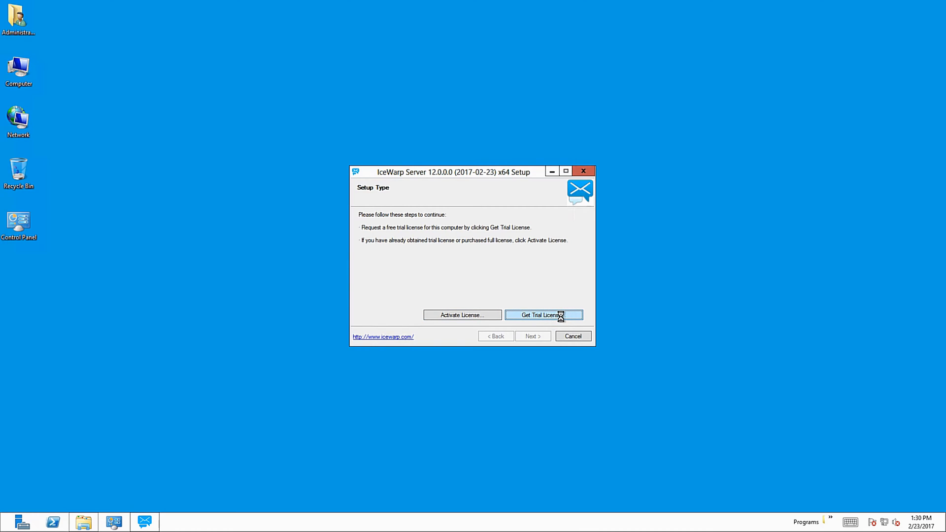
click(542, 314)
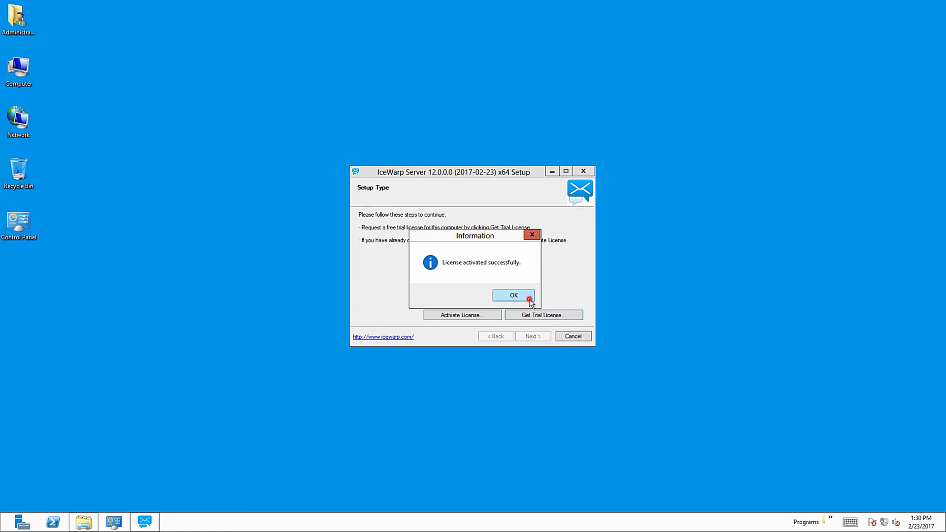
click(513, 295)
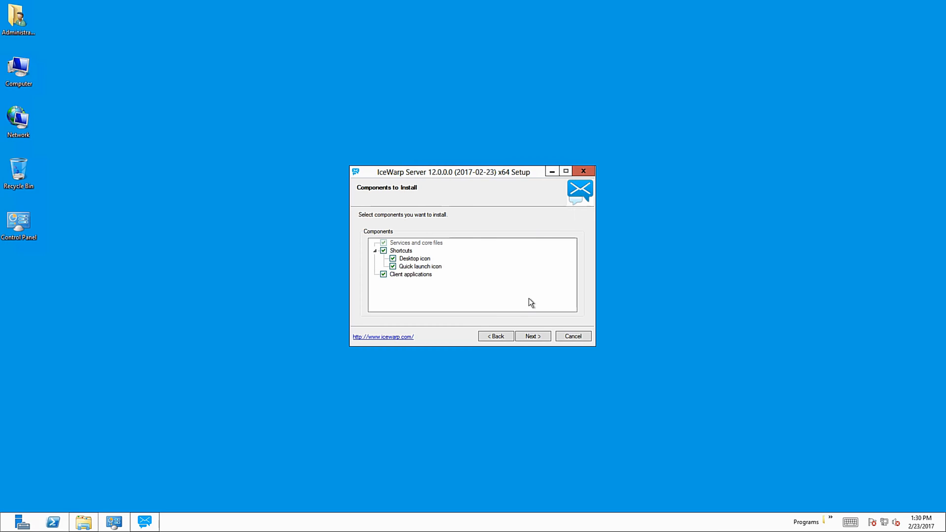
mouse_move(416, 242)
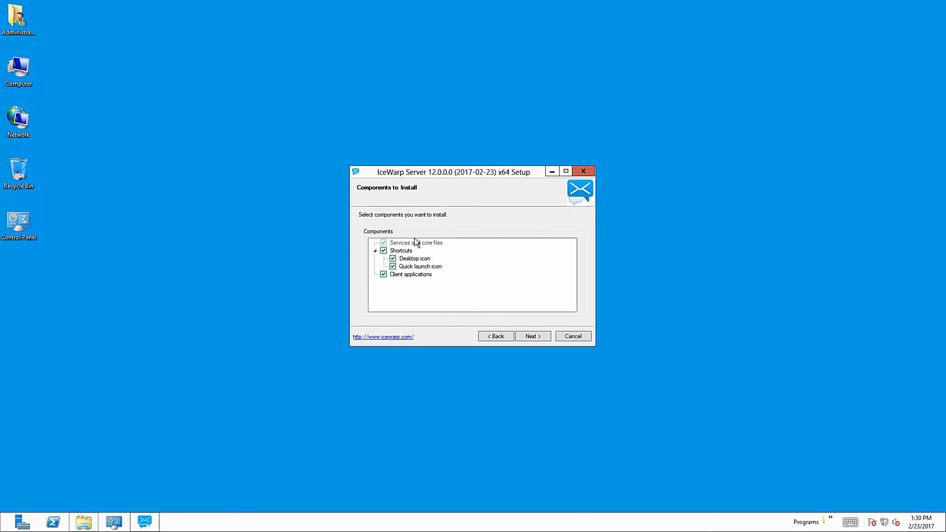
mouse_move(407, 283)
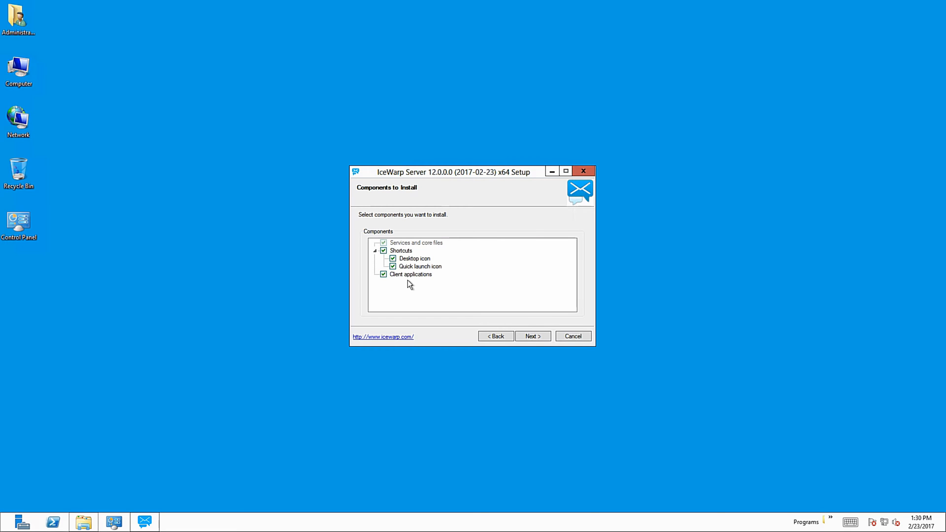
mouse_move(508, 314)
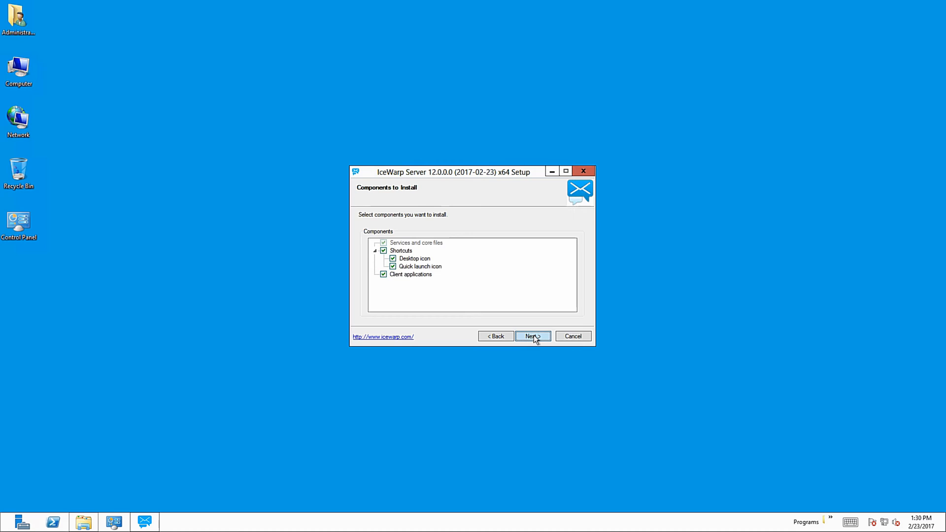
Keep all default components checked and continue to the Ready to Install page
click(532, 336)
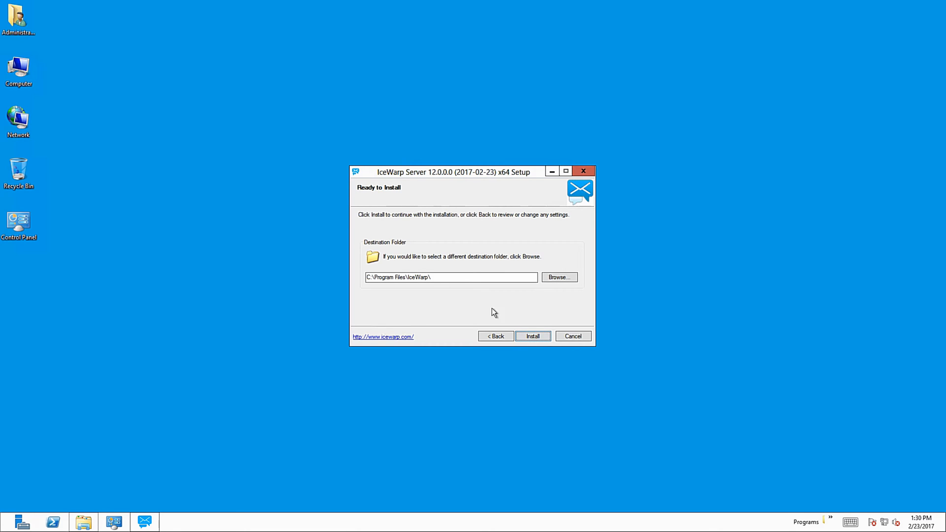
mouse_move(469, 213)
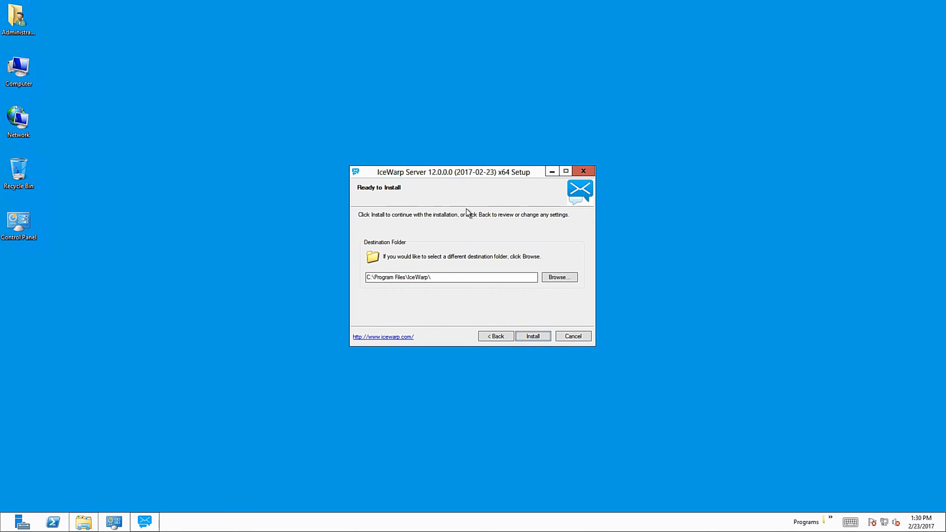
mouse_move(507, 179)
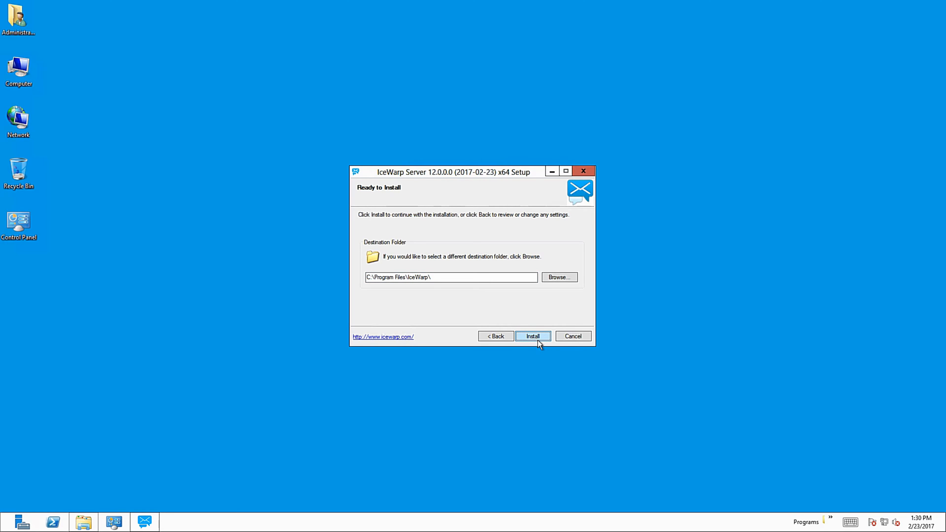
Start installing IceWarp Server into C:\Program Files\IceWarp\
click(532, 336)
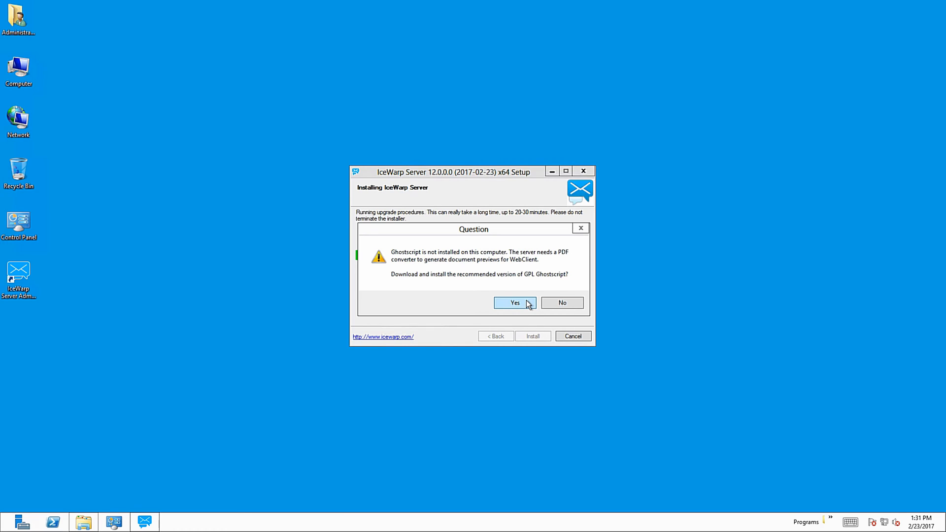
Agree to download GPL Ghostscript and confirm the installer download
click(515, 303)
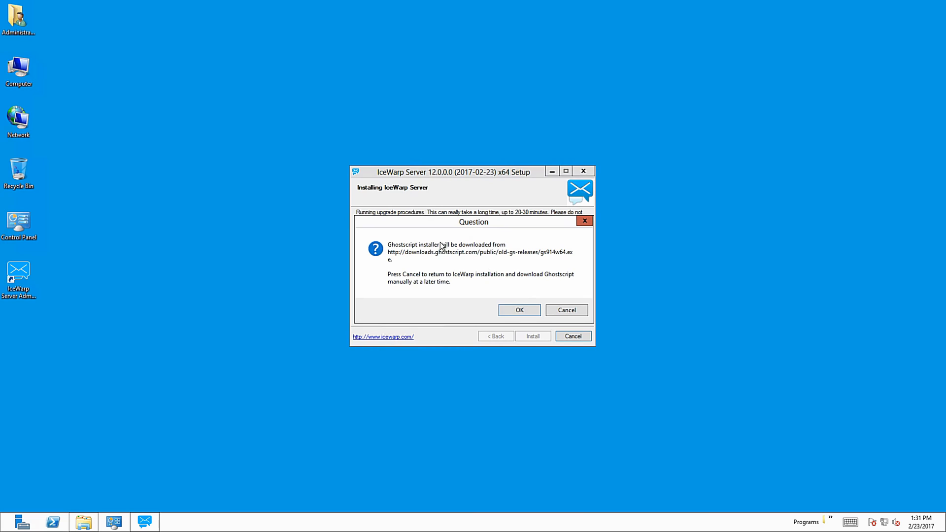
mouse_move(490, 268)
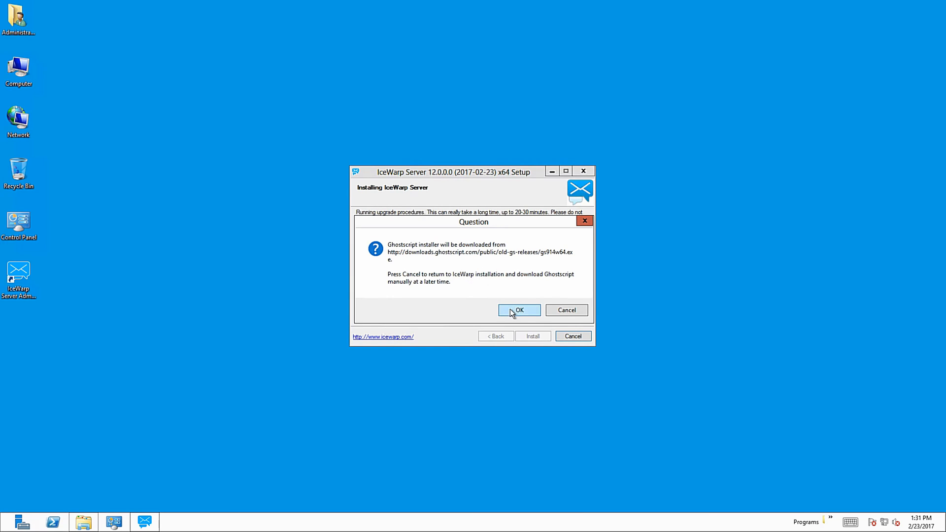
click(519, 309)
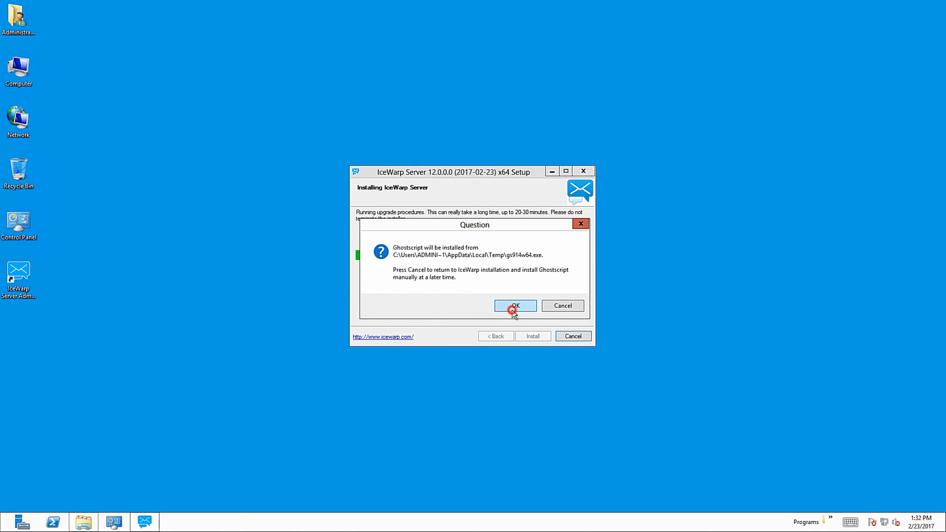
Run the Ghostscript installer, accept its license, install to the default folder and finish without the readme
click(515, 305)
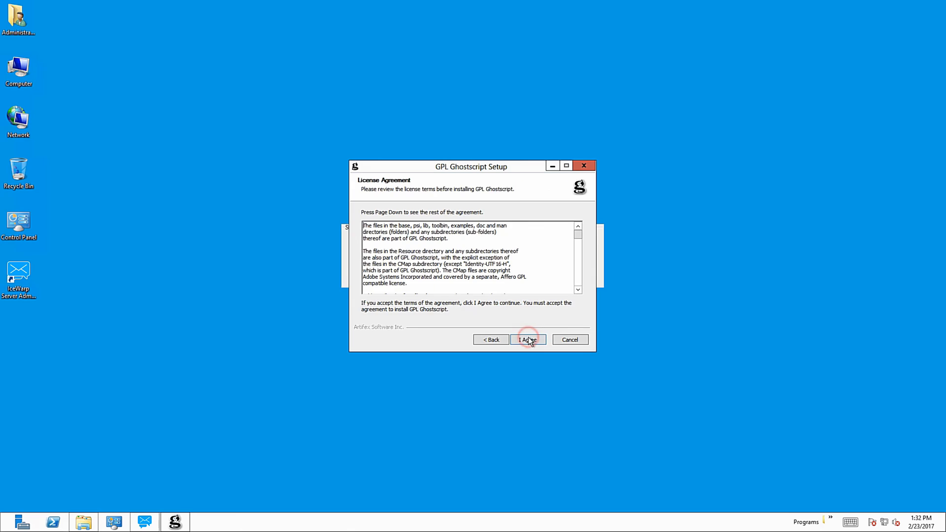
click(527, 339)
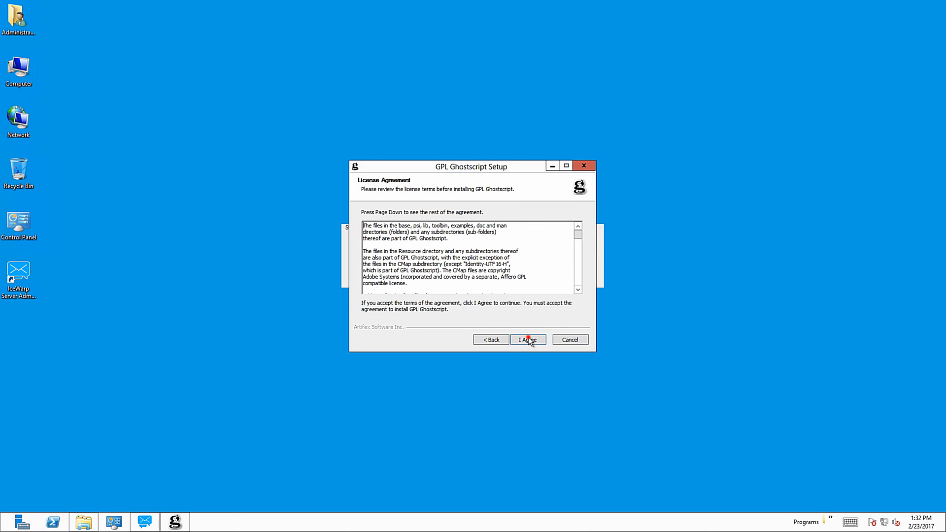
click(527, 339)
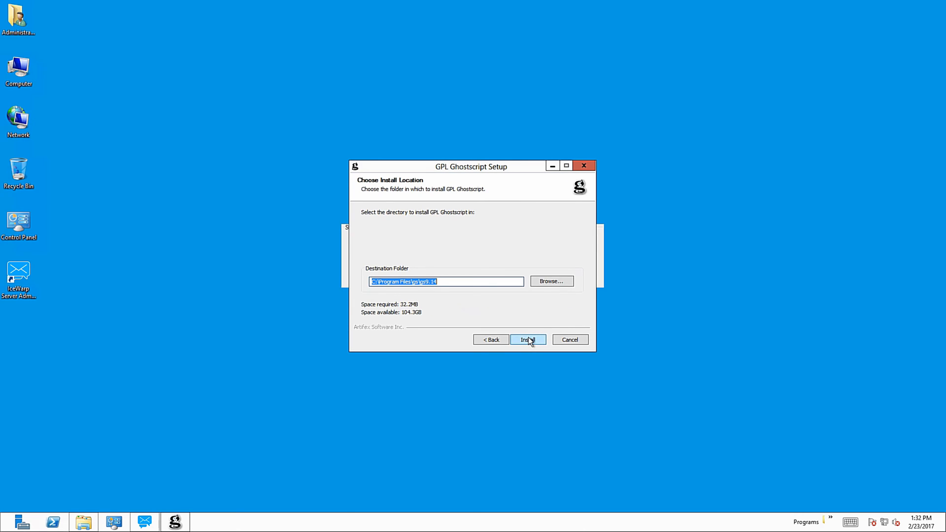
click(527, 340)
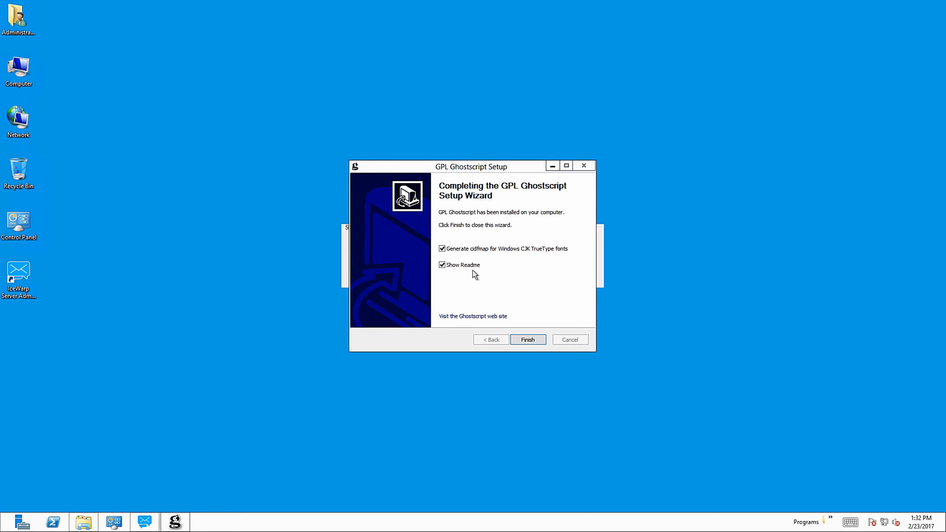
click(441, 264)
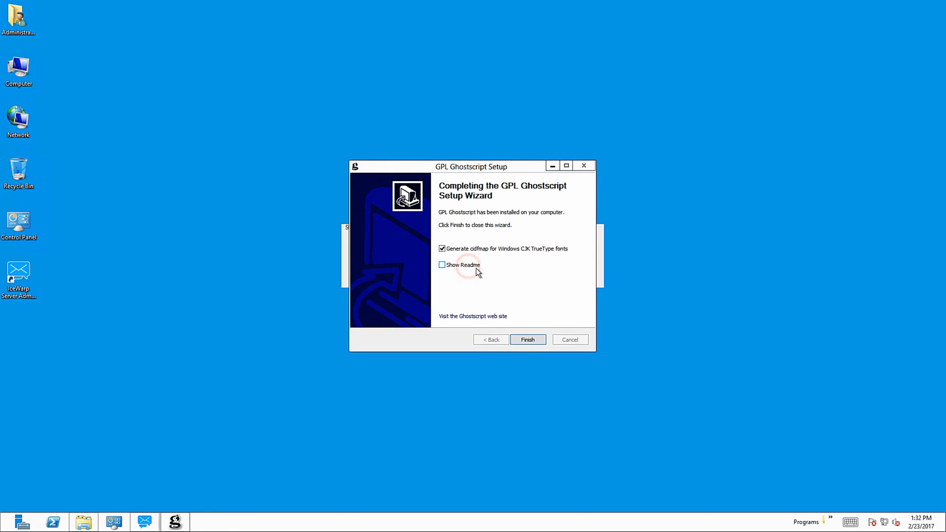
click(526, 340)
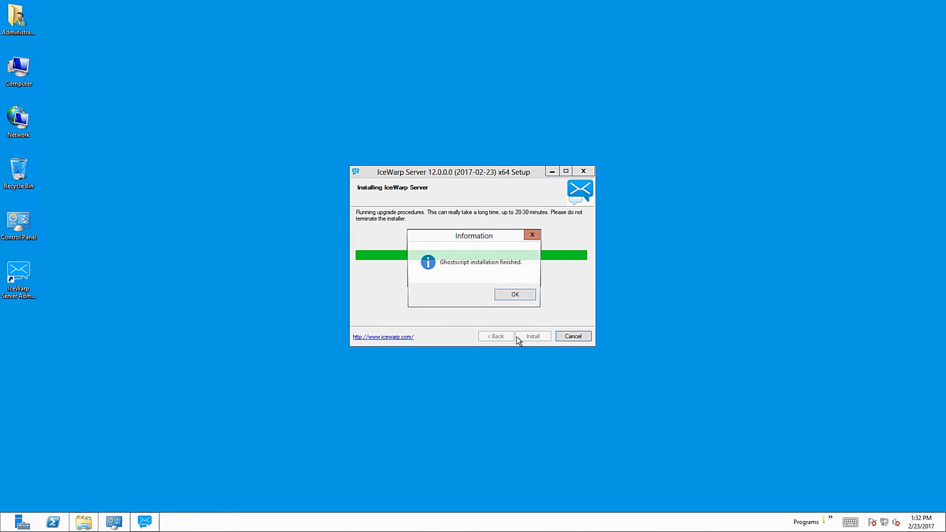
Acknowledge the Ghostscript install and completed server setup, reaching the WebDocuments information page
click(515, 295)
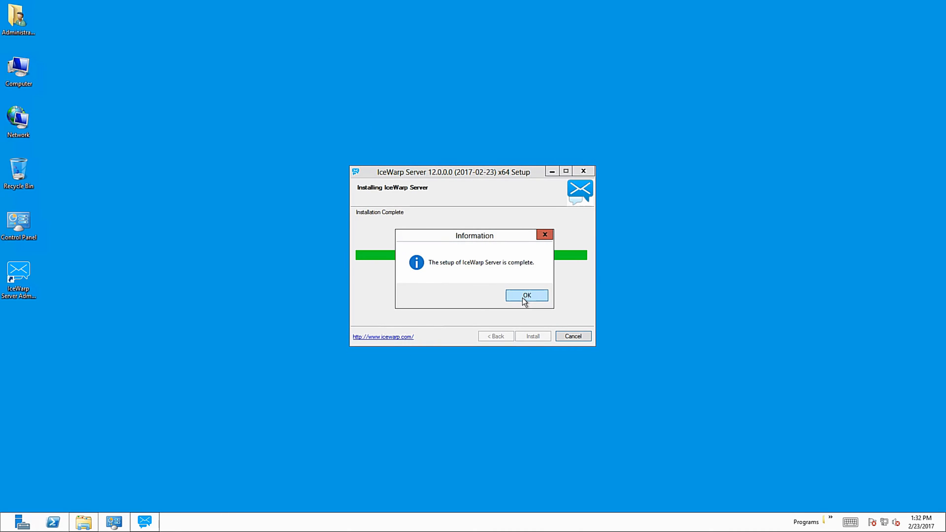
click(526, 296)
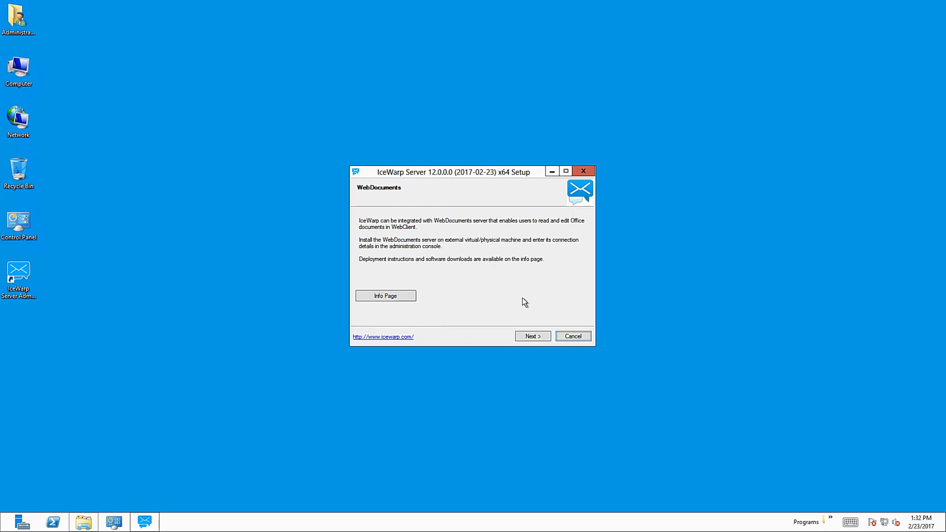
mouse_move(501, 282)
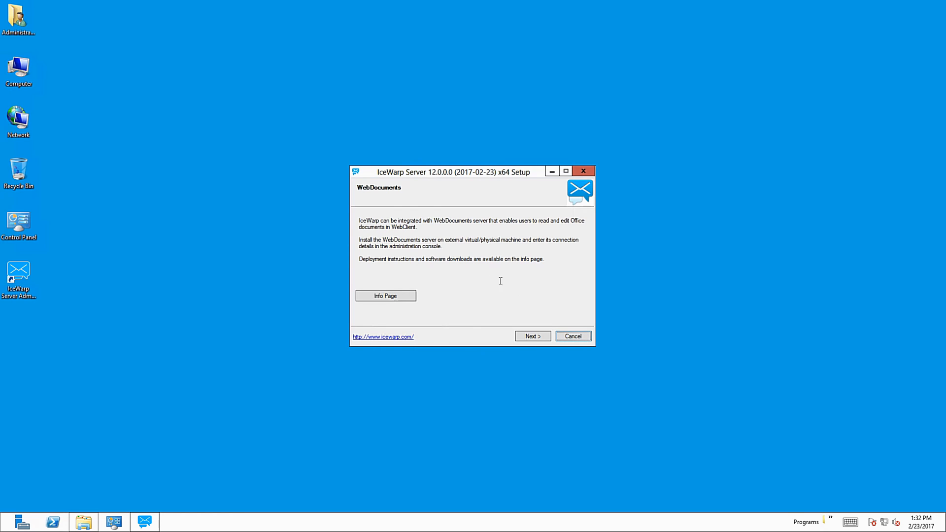
mouse_move(463, 221)
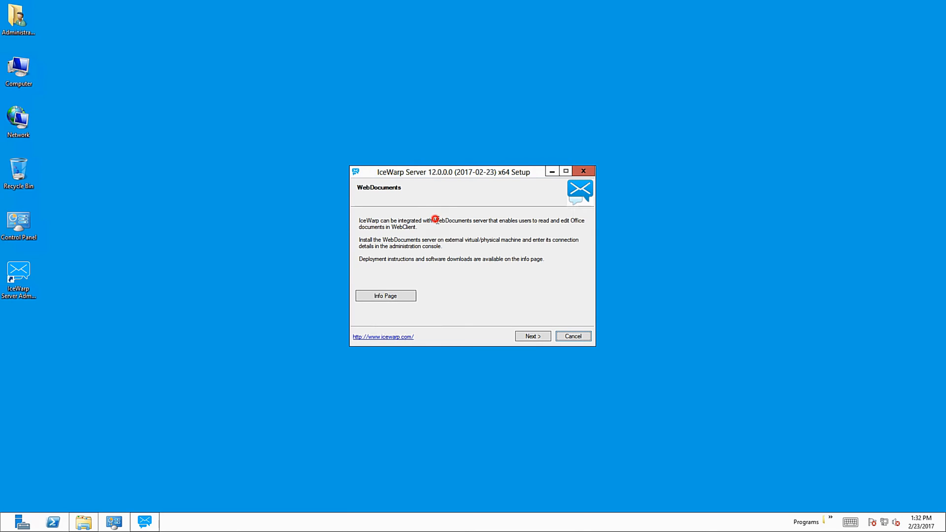
double_click(452, 219)
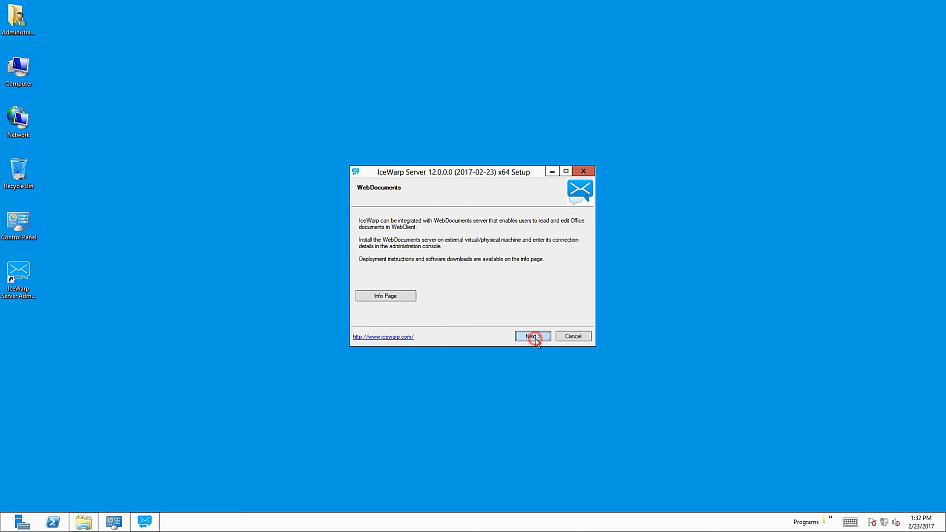
Finish setup with What's New and anonymous usage statistics unchecked, then cancel the Host Name wizard
click(532, 336)
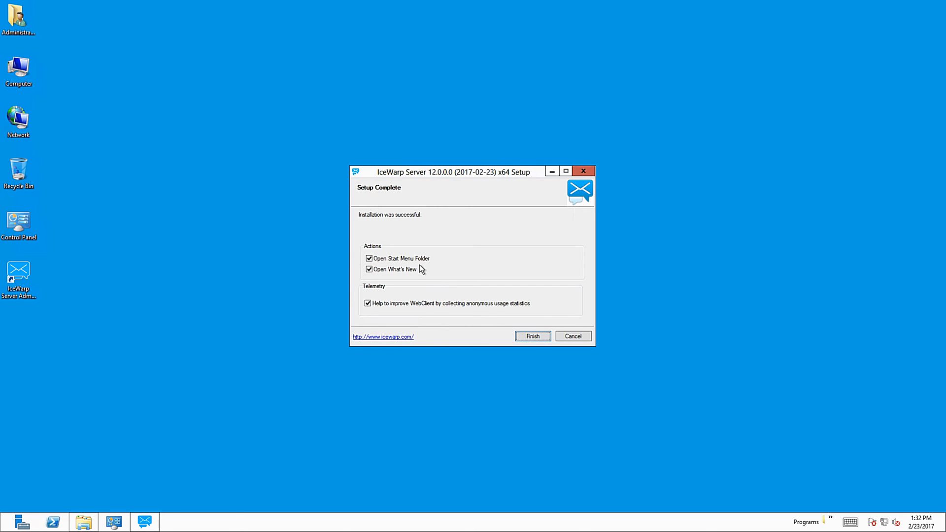
click(369, 269)
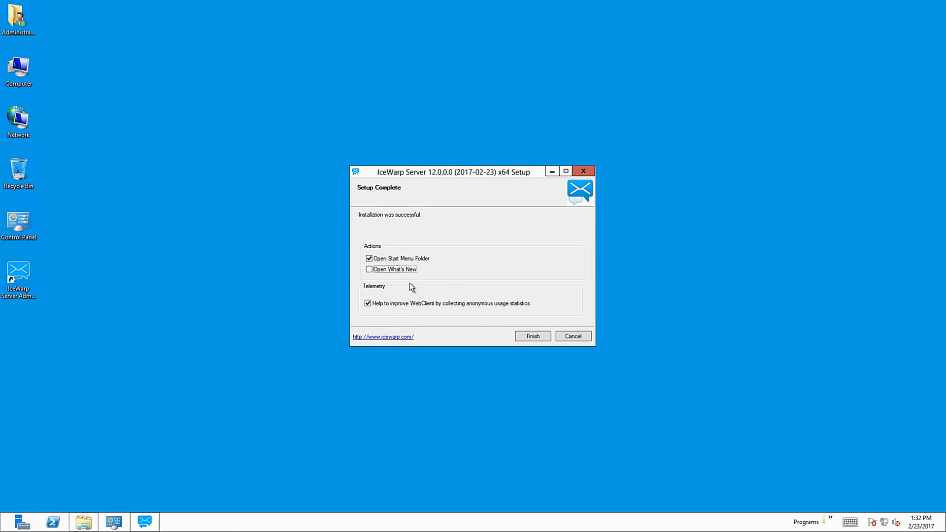
click(367, 302)
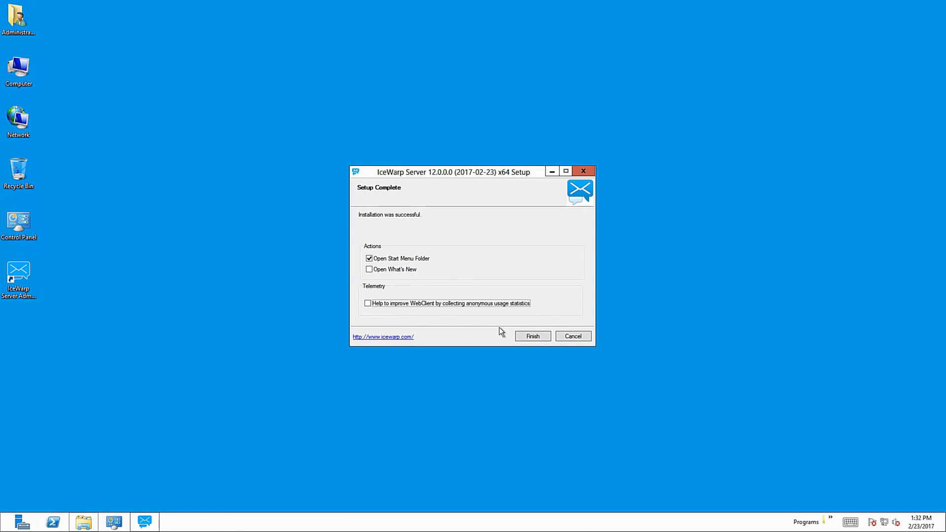
click(532, 336)
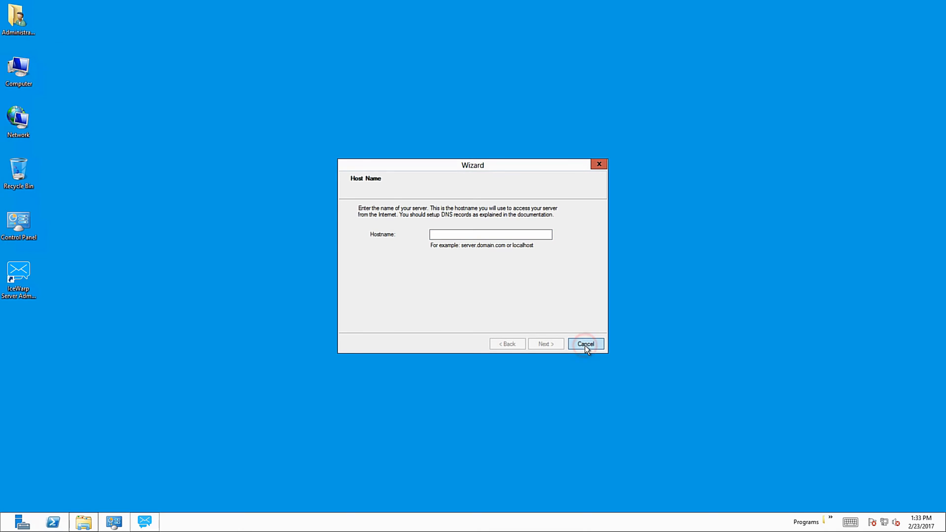
click(586, 344)
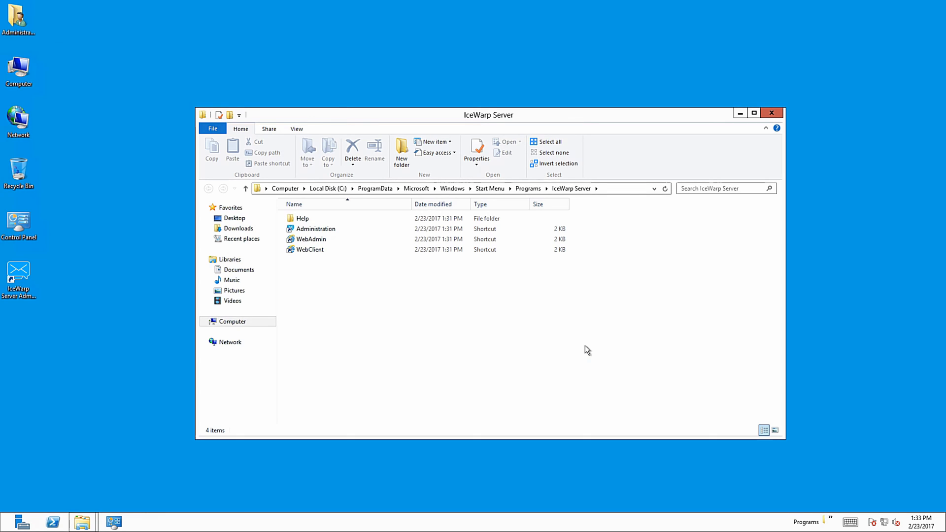
mouse_move(529, 336)
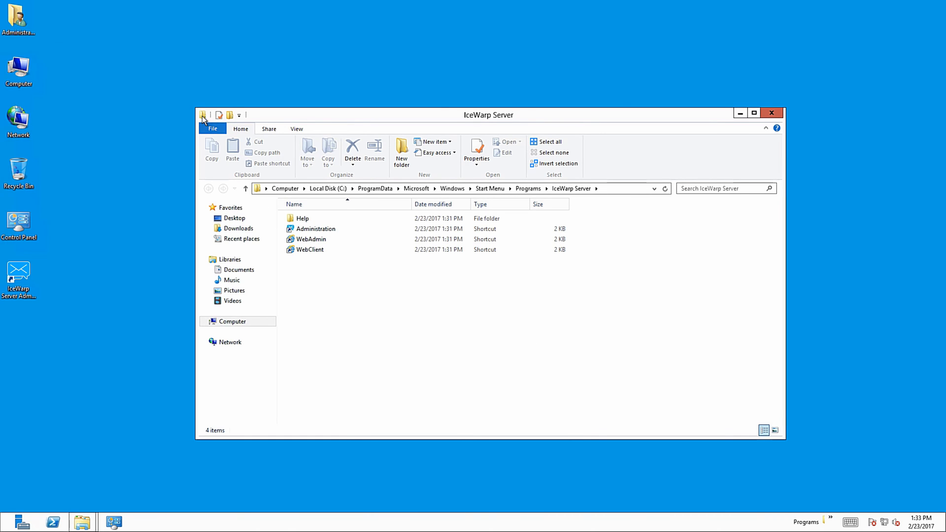
Close the IceWarp Server Start Menu folder window, leaving the desktop
click(770, 112)
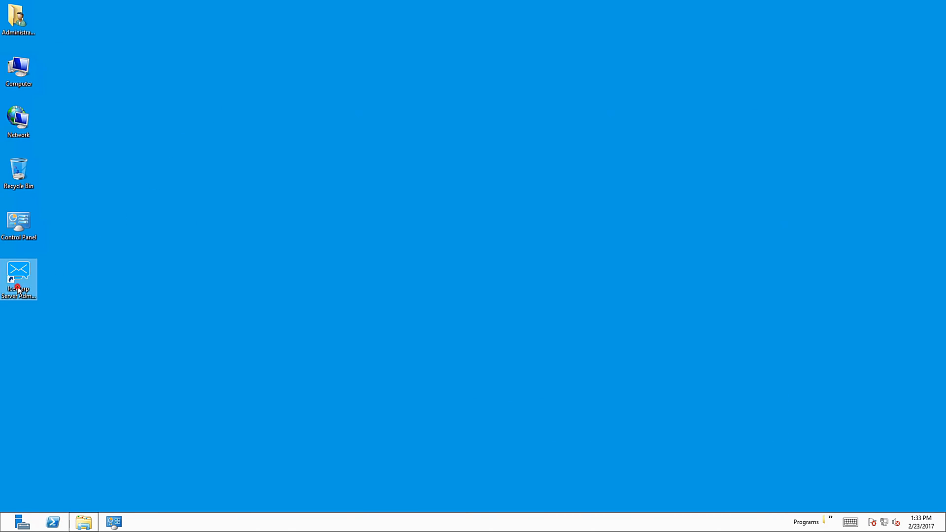
Launch IceWarp Server Administration from the desktop shortcut and dismiss the 30-day trial notice and tips
double_click(19, 279)
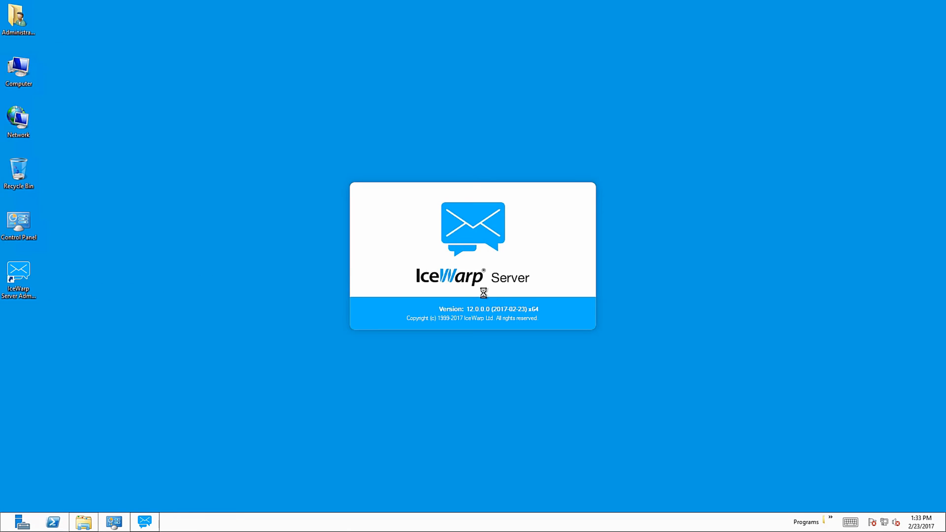
double_click(19, 279)
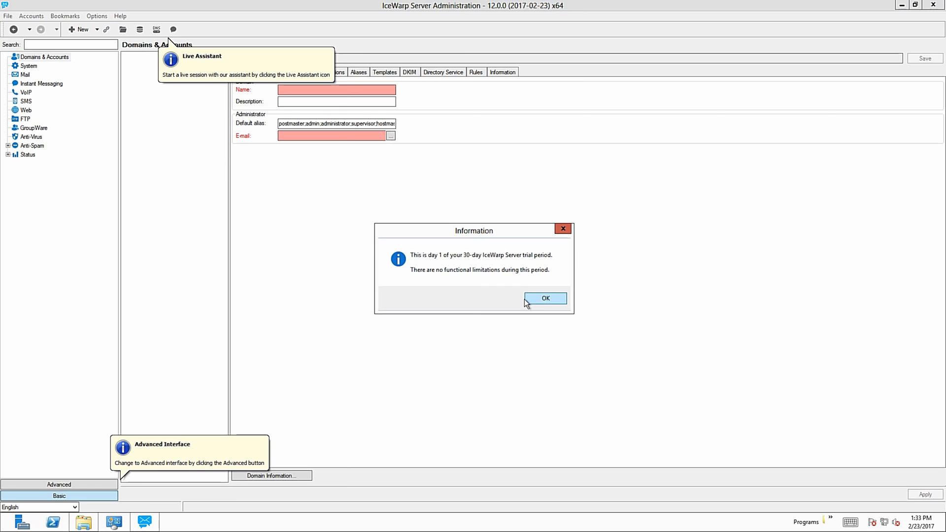
click(545, 299)
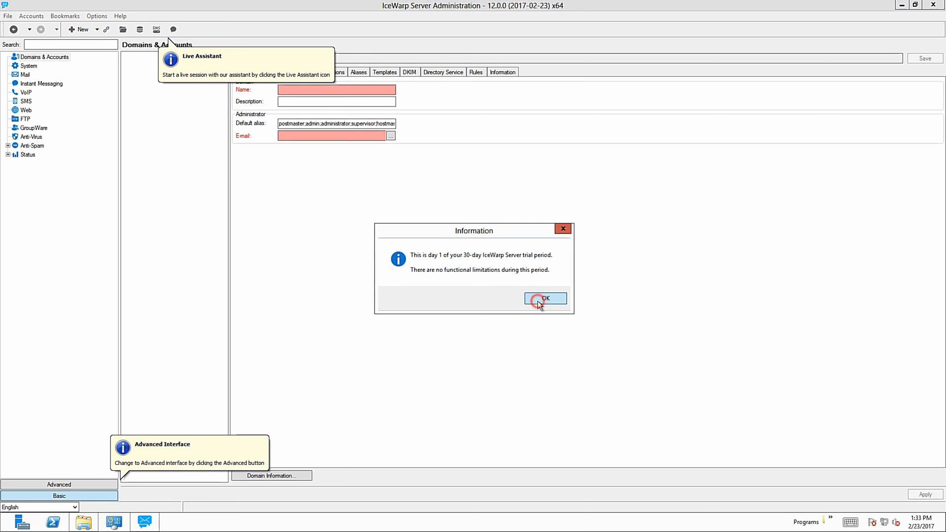
click(545, 298)
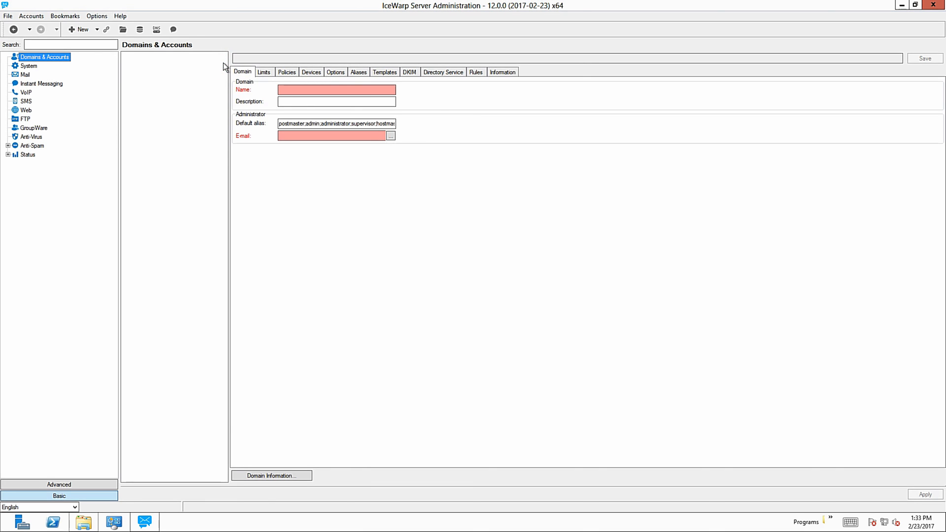
mouse_move(139, 24)
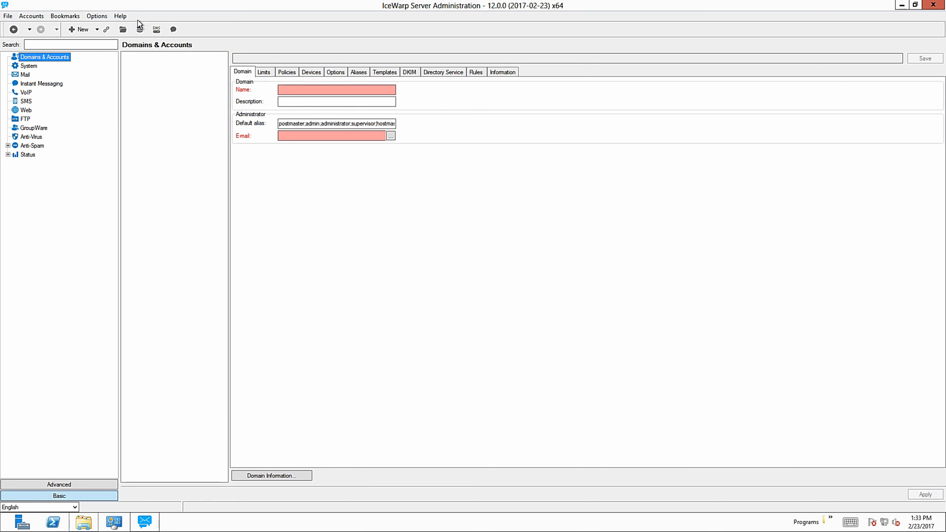
click(120, 16)
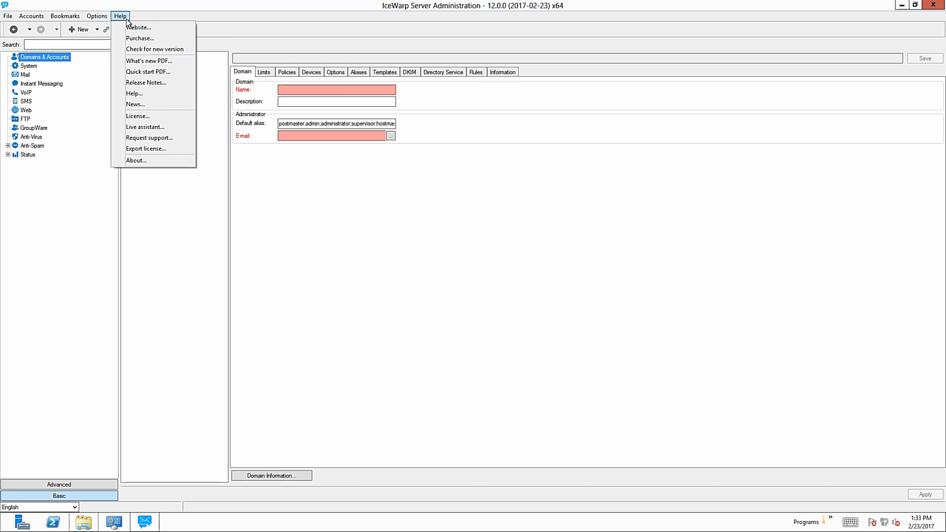
Review the trial license via Help > License, look at Activate License without activating, and close the dialog
click(138, 117)
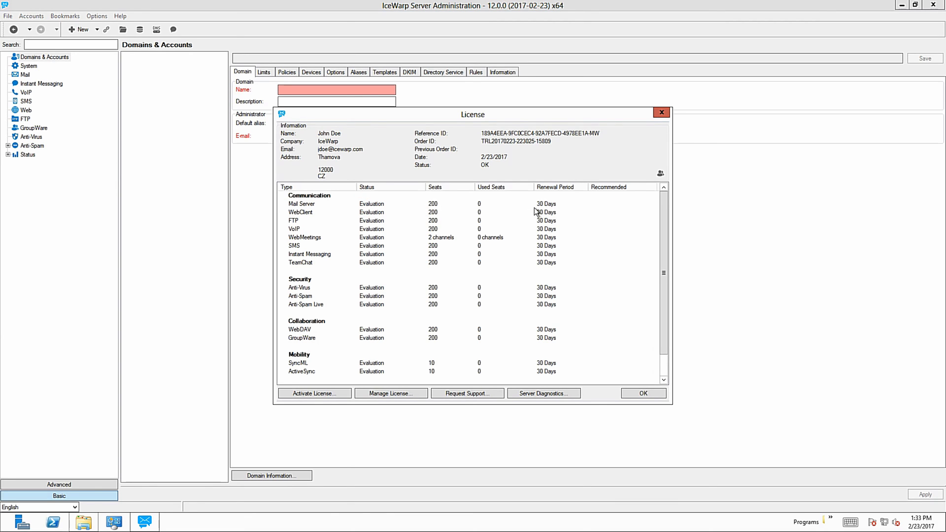
click(541, 208)
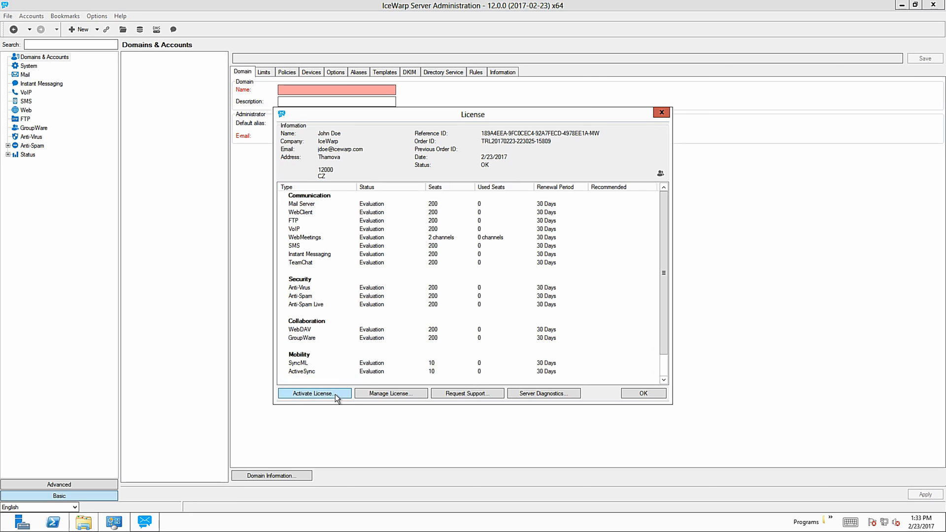
click(314, 393)
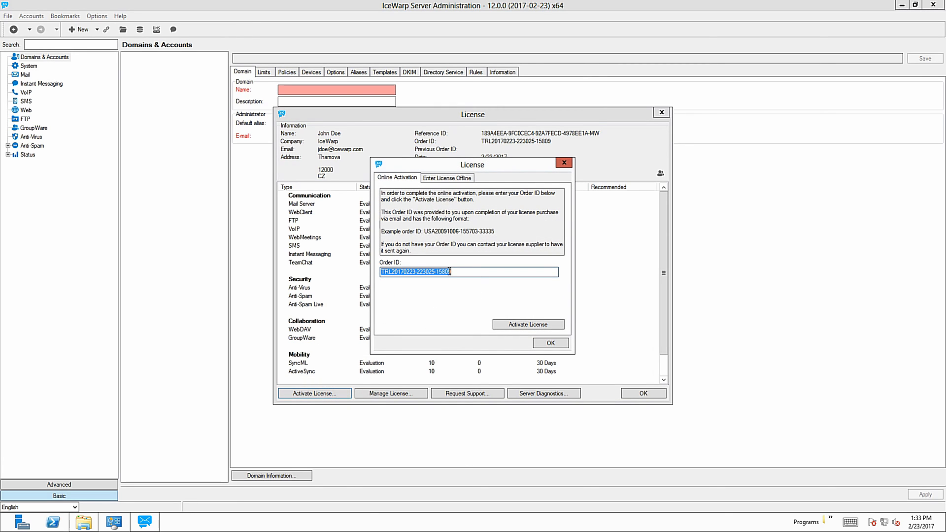
mouse_move(509, 310)
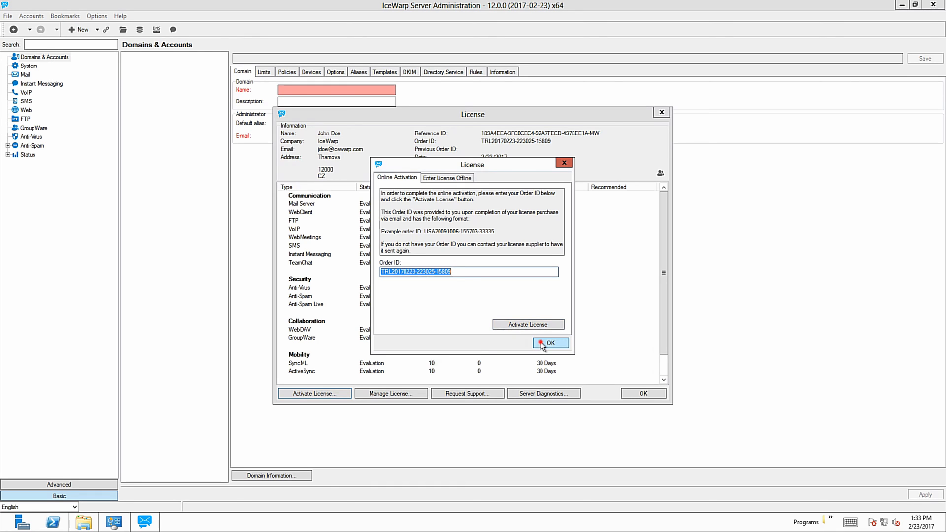
click(548, 343)
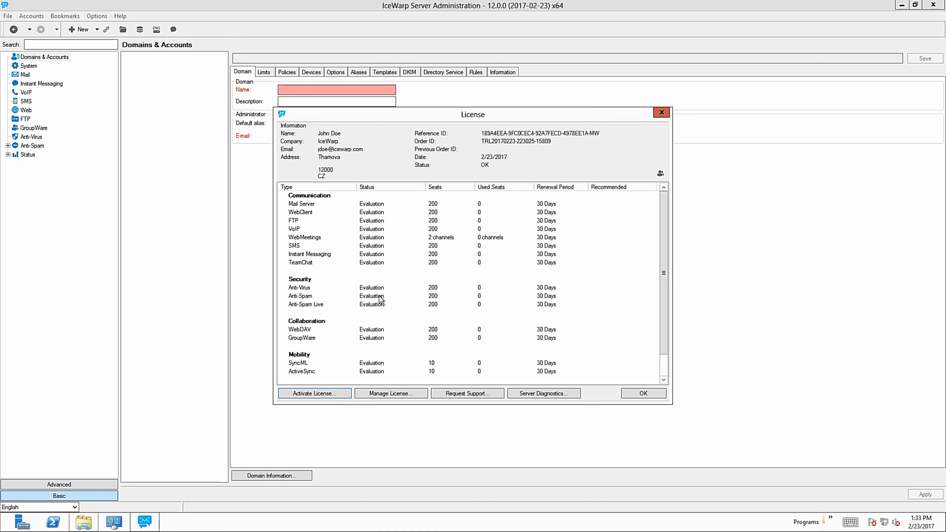
click(641, 393)
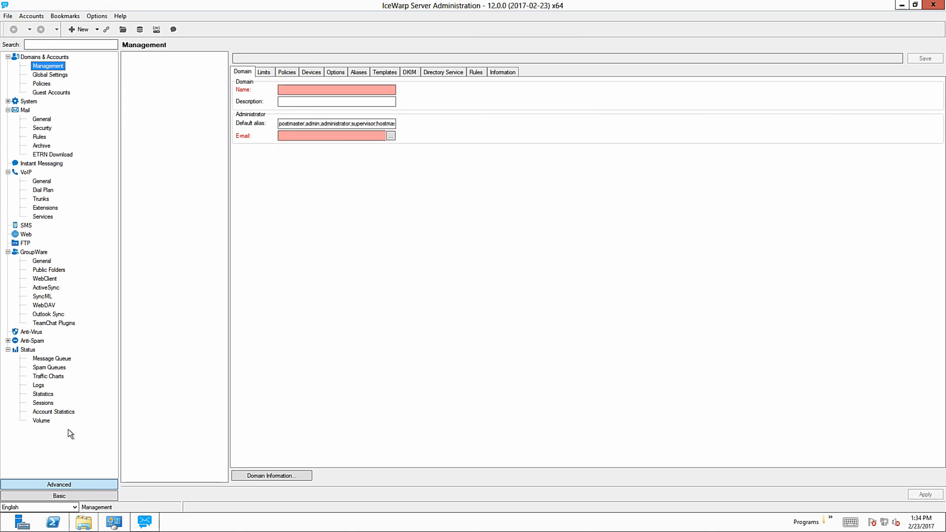
mouse_move(25, 179)
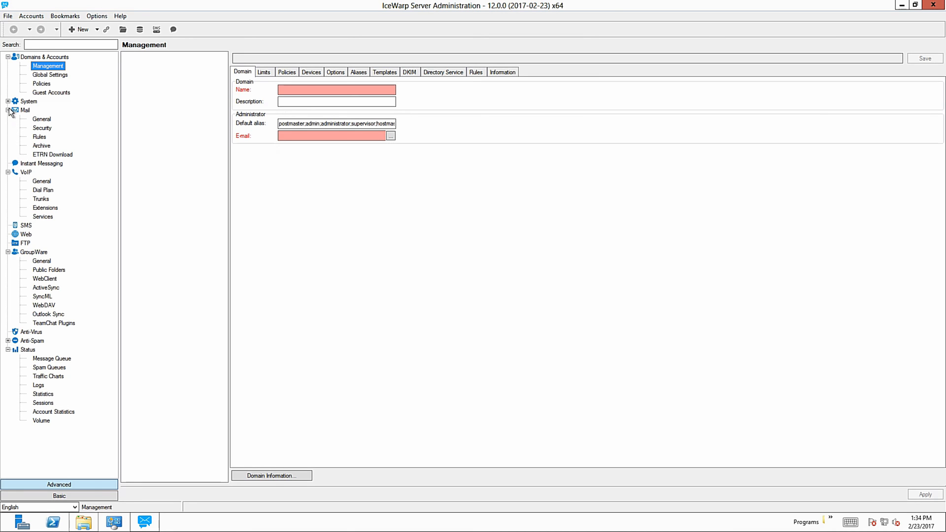
Expand System in the navigation tree and show the Services status list
click(9, 101)
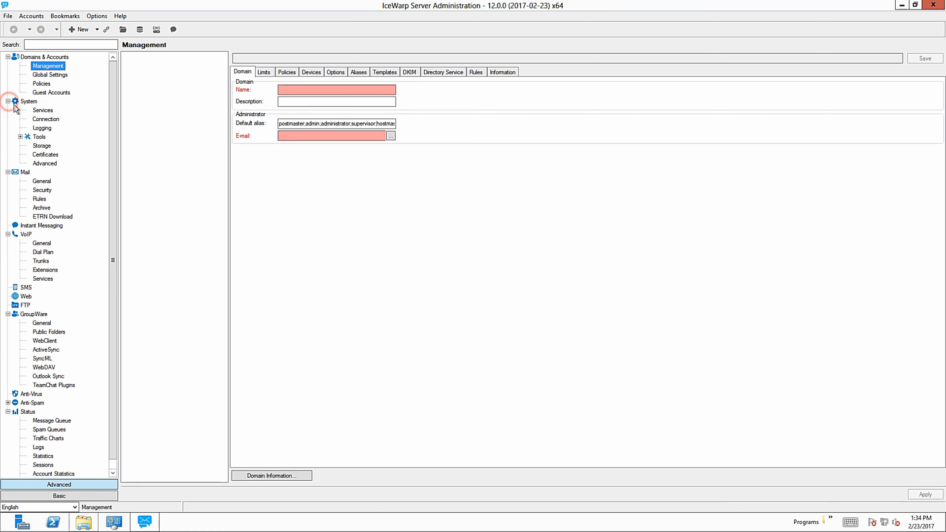
click(43, 111)
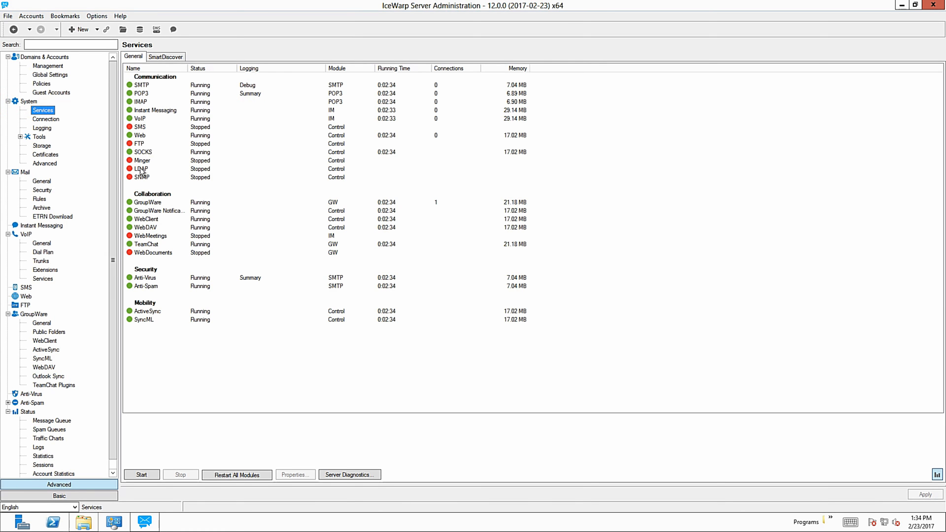